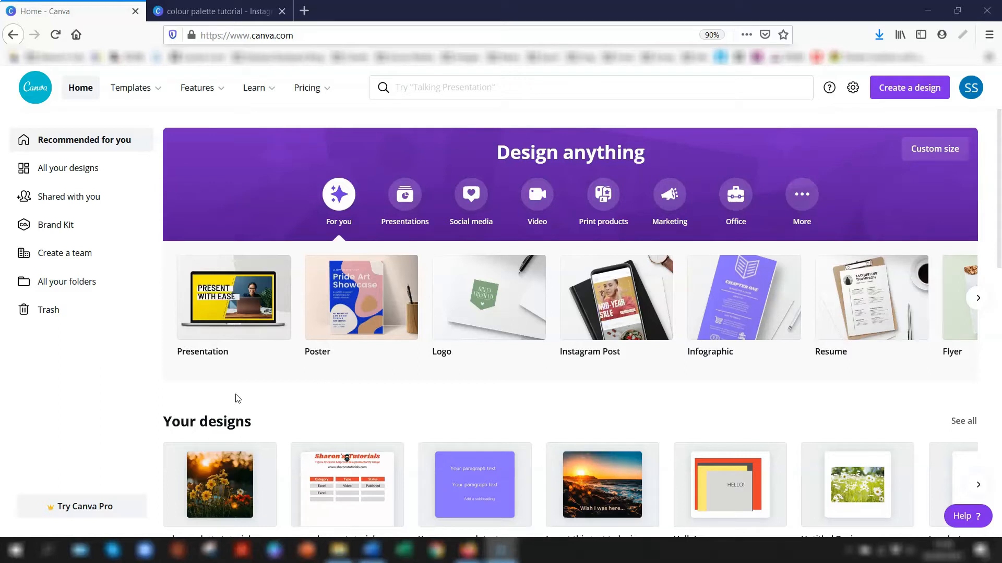
# Step: Open the Brand Kit page from the Canva home page and scroll to Brand colours
pyautogui.click(306, 88)
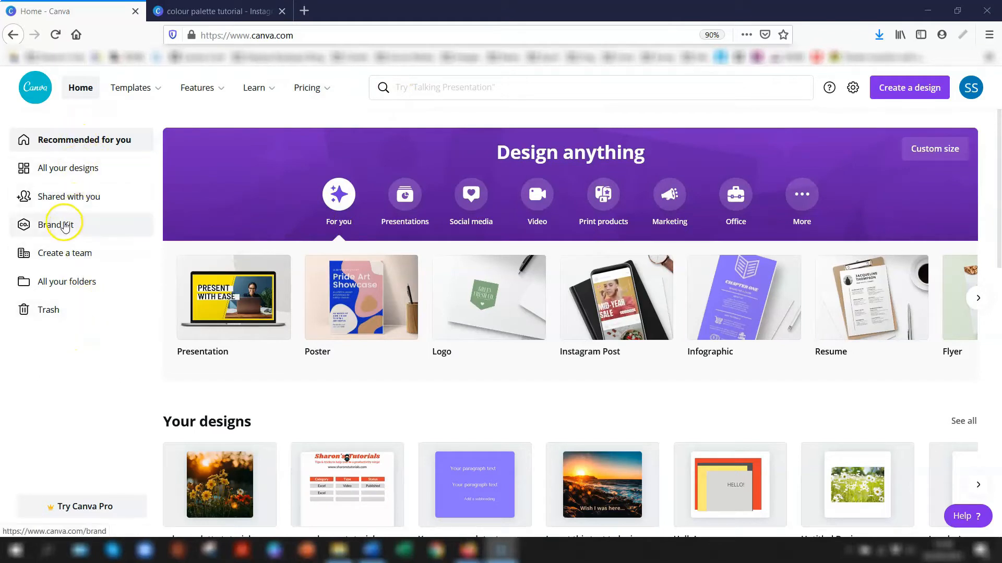
pyautogui.click(57, 225)
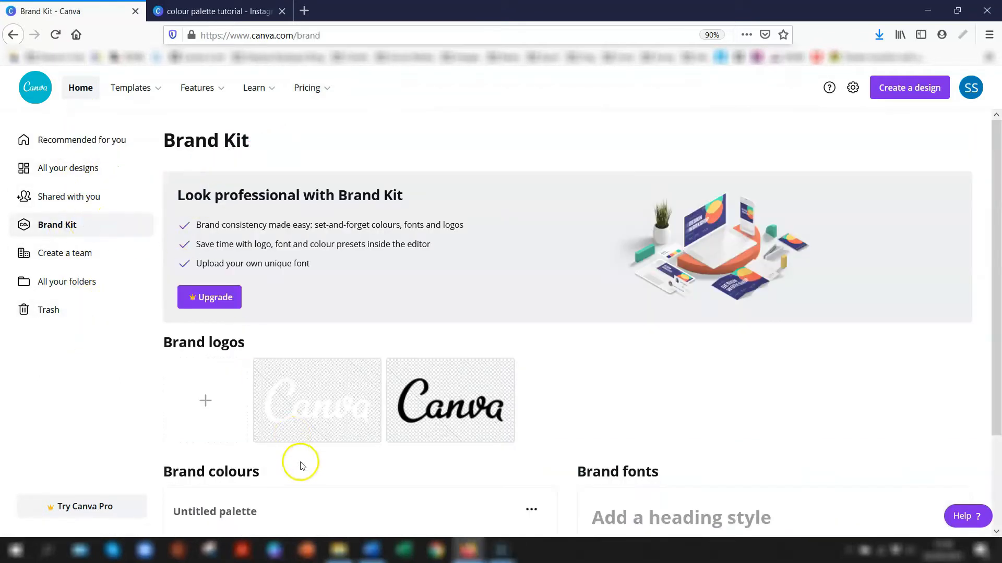
pyautogui.scroll(-3)
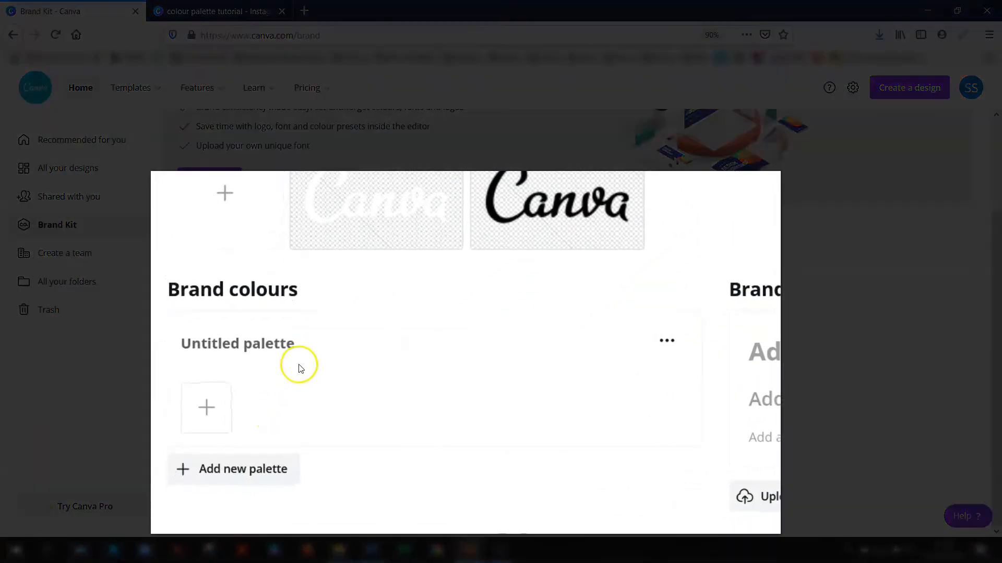
pyautogui.moveTo(205, 408)
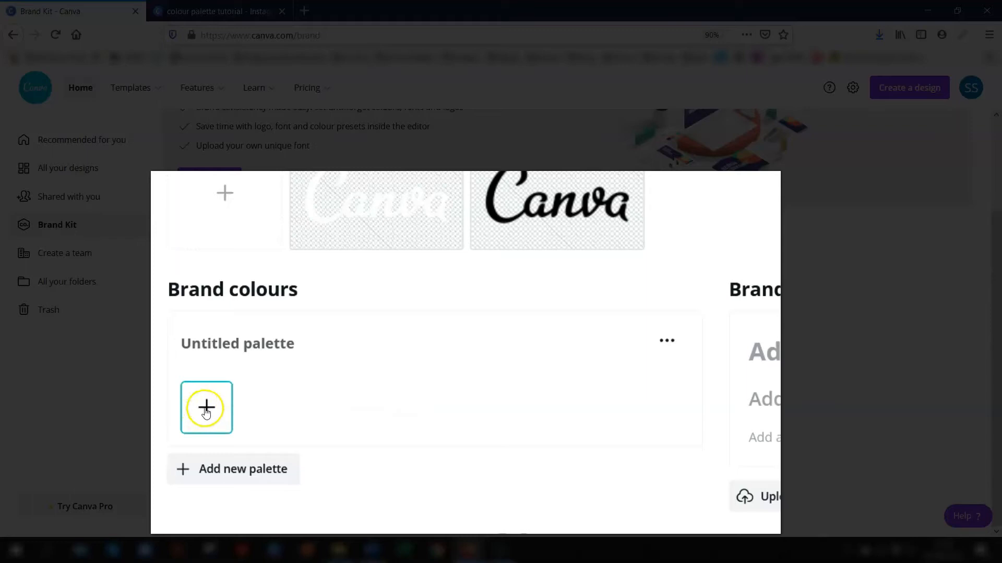
# Step: Add an orange-red colour and a pale pink #F6C8C9 to the untitled brand palette
pyautogui.click(206, 408)
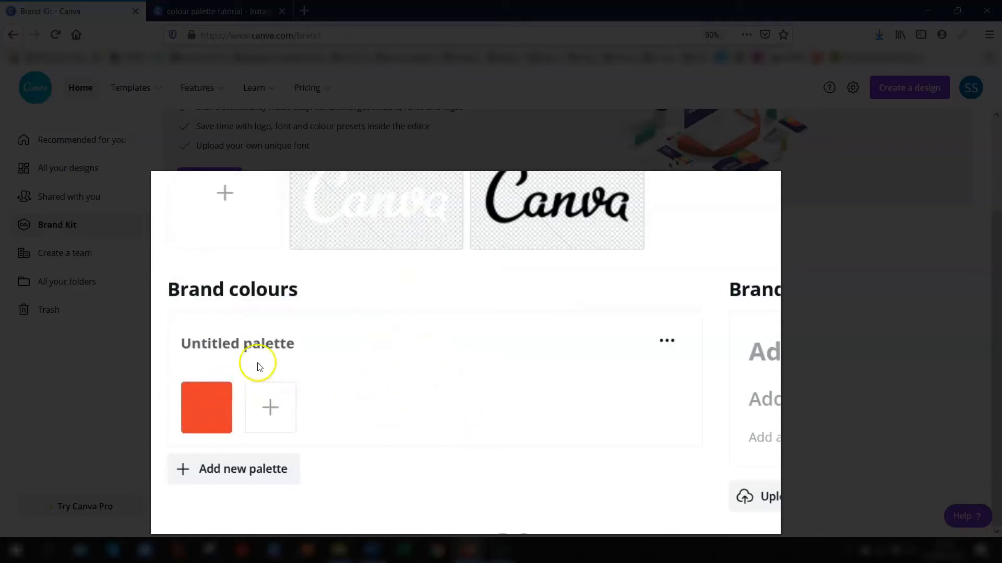
pyautogui.moveTo(270, 408)
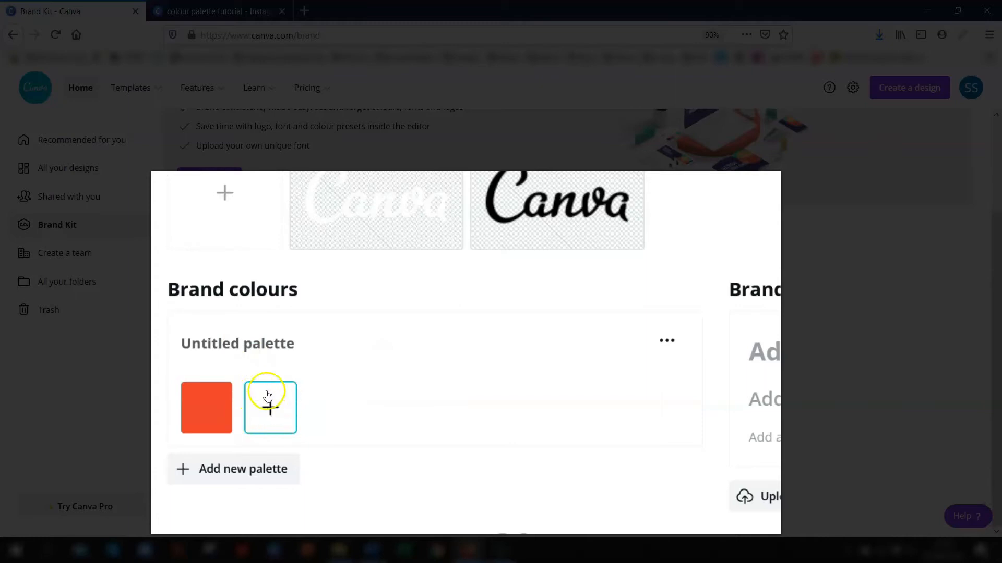
pyautogui.click(270, 407)
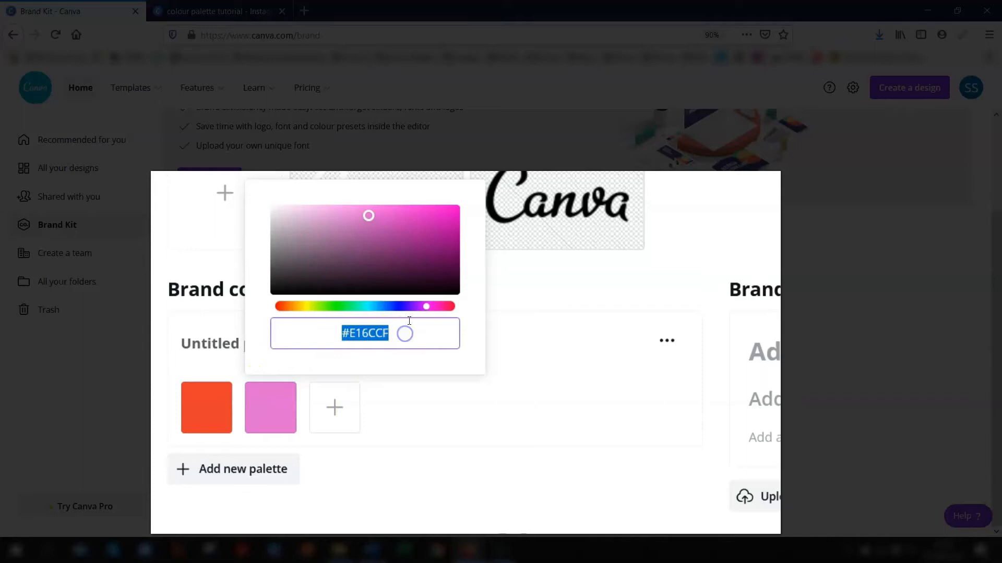
pyautogui.write('#F6C8C9')
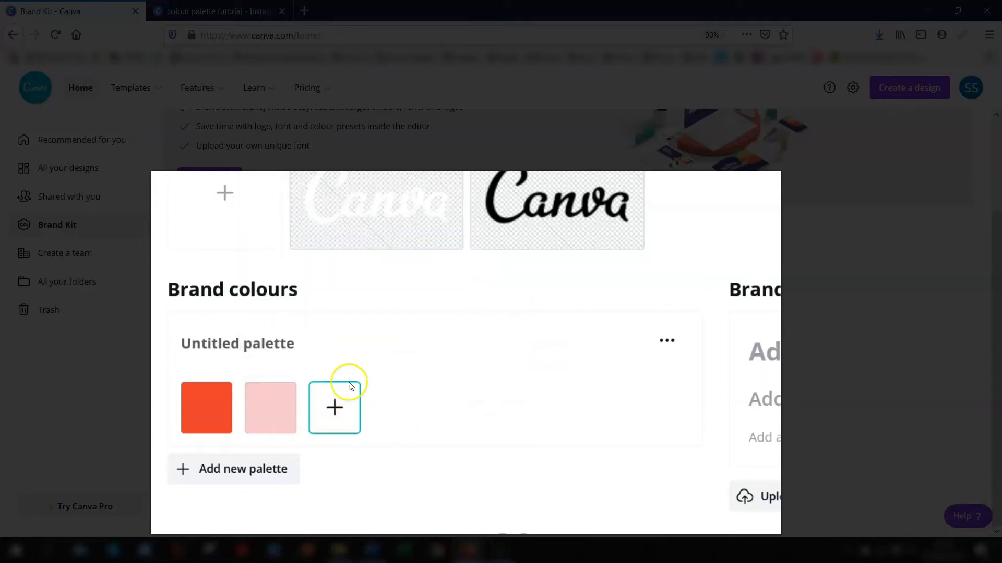
pyautogui.moveTo(335, 409)
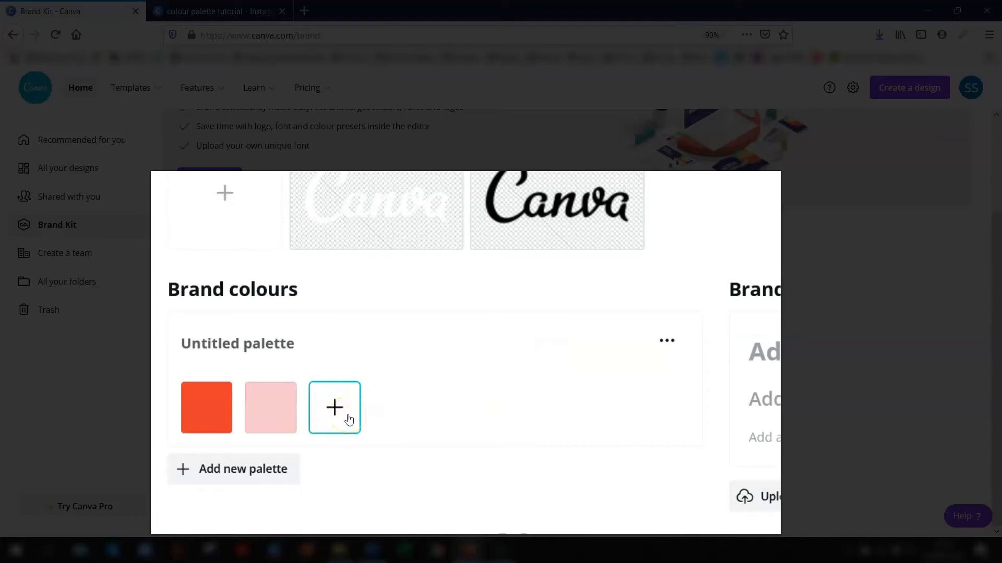
pyautogui.moveTo(171, 395)
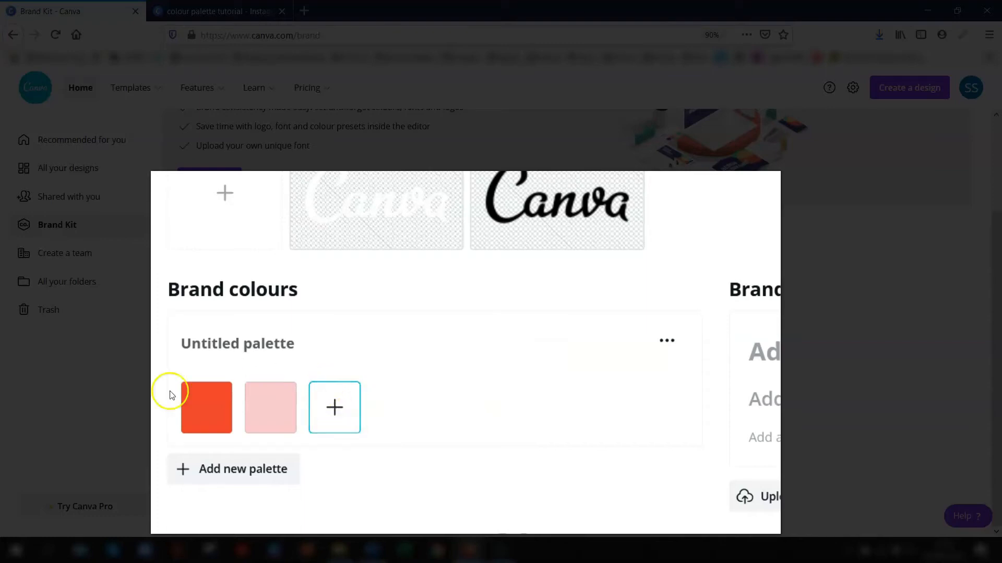
pyautogui.moveTo(193, 343)
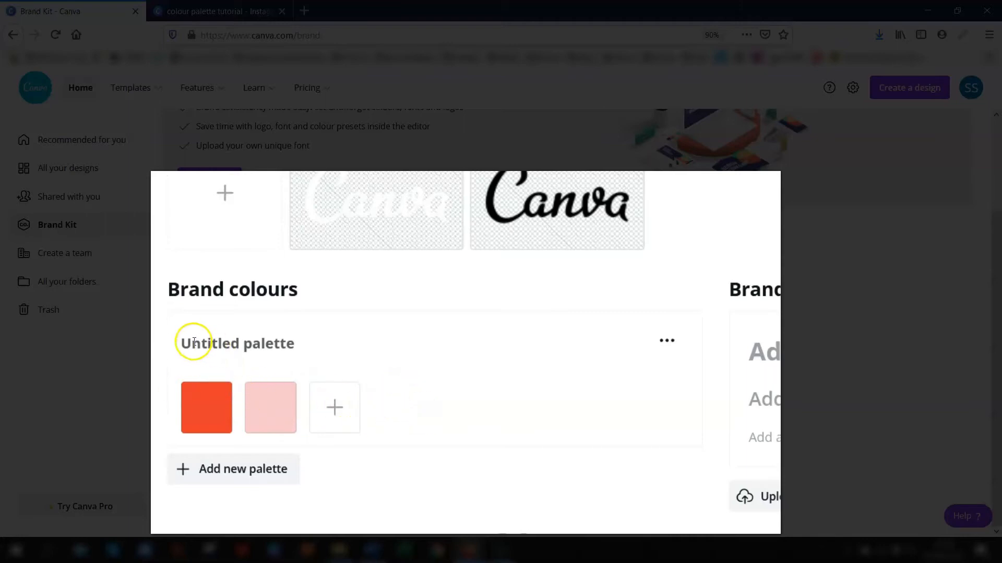
# Step: Rename the brand palette and check the orange-red swatch's #E83E2D hex value
pyautogui.doubleClick(236, 343)
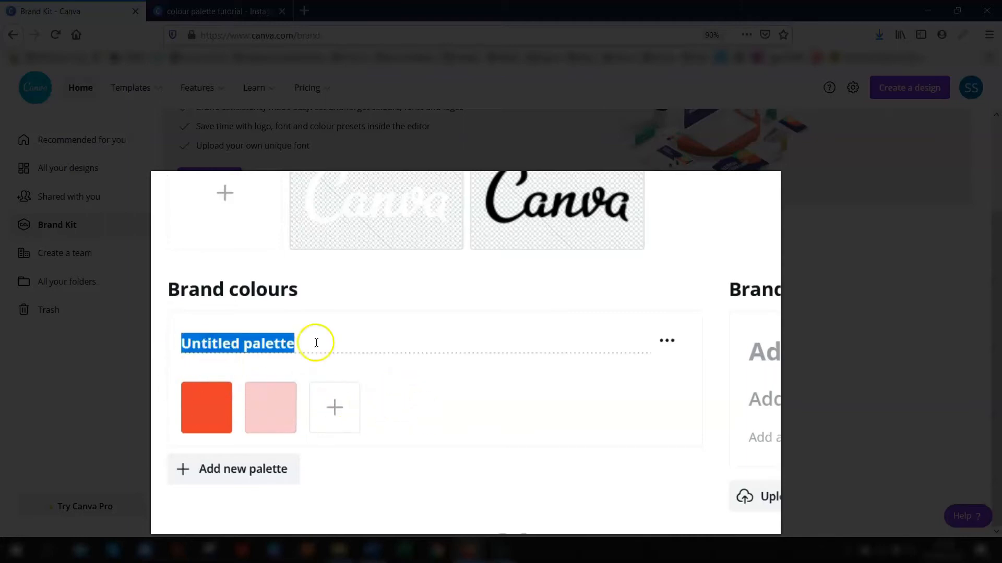
pyautogui.write("Sharon's Tutorials")
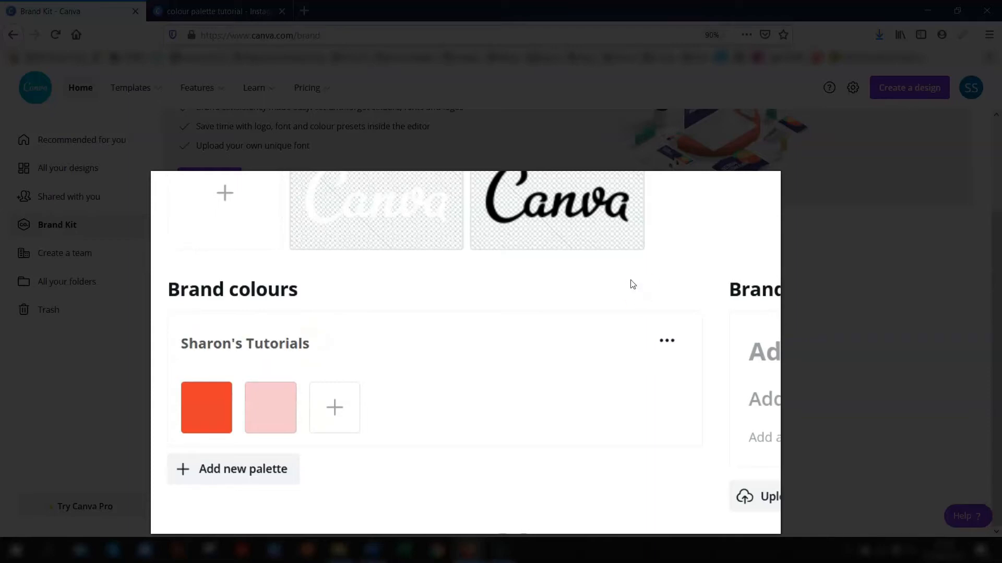
pyautogui.moveTo(583, 247)
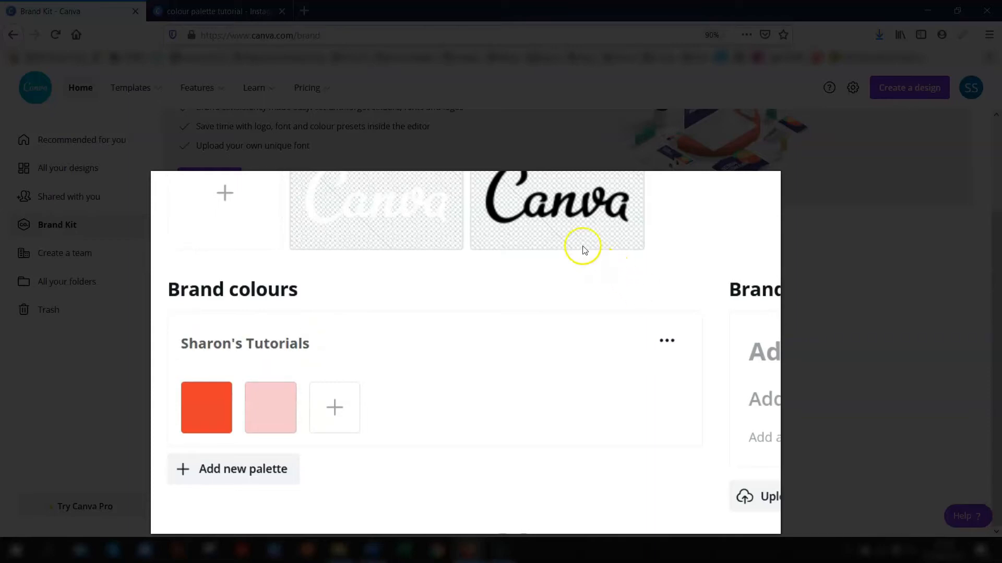
pyautogui.click(205, 408)
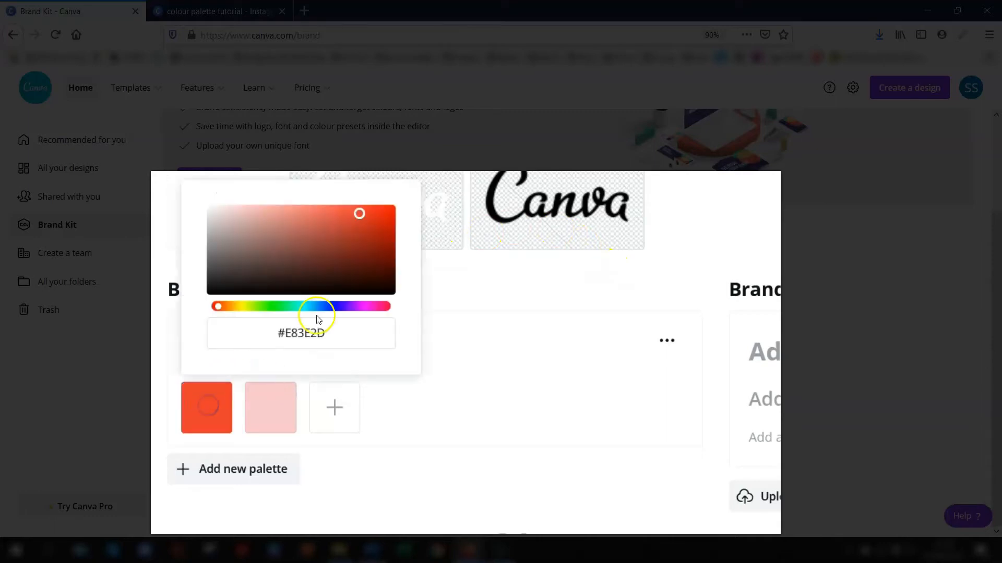
pyautogui.click(300, 333)
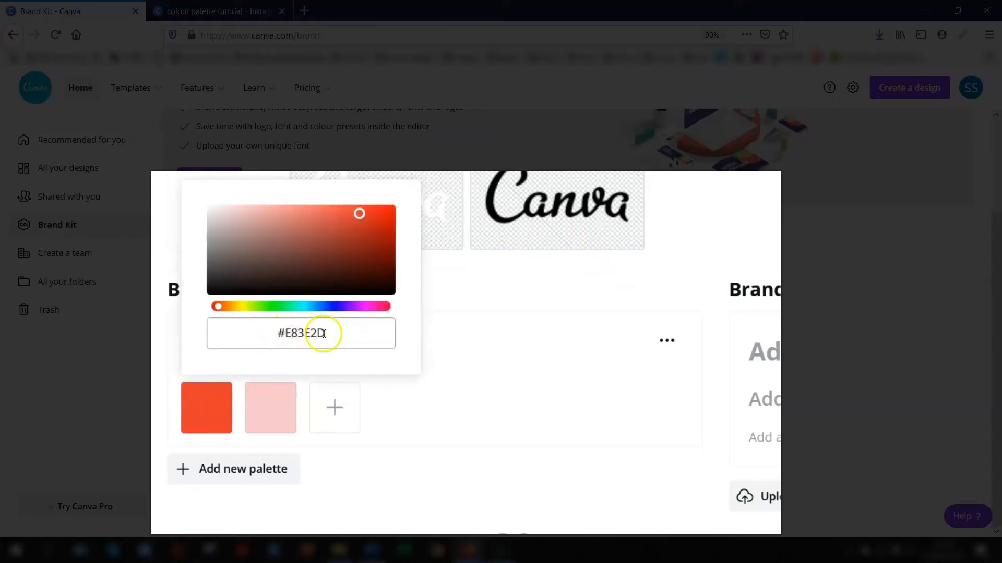
pyautogui.click(558, 352)
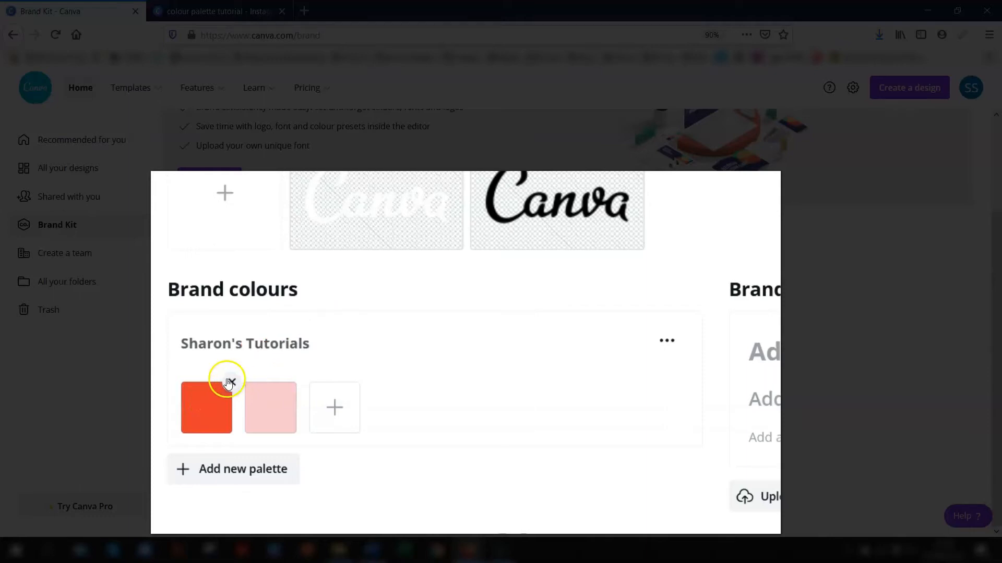
pyautogui.moveTo(261, 327)
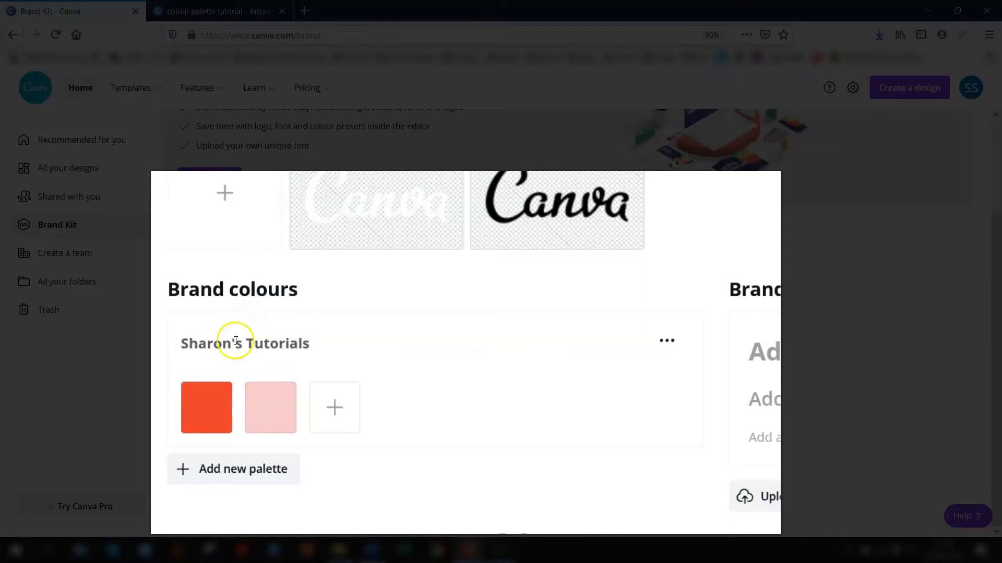
pyautogui.moveTo(666, 340)
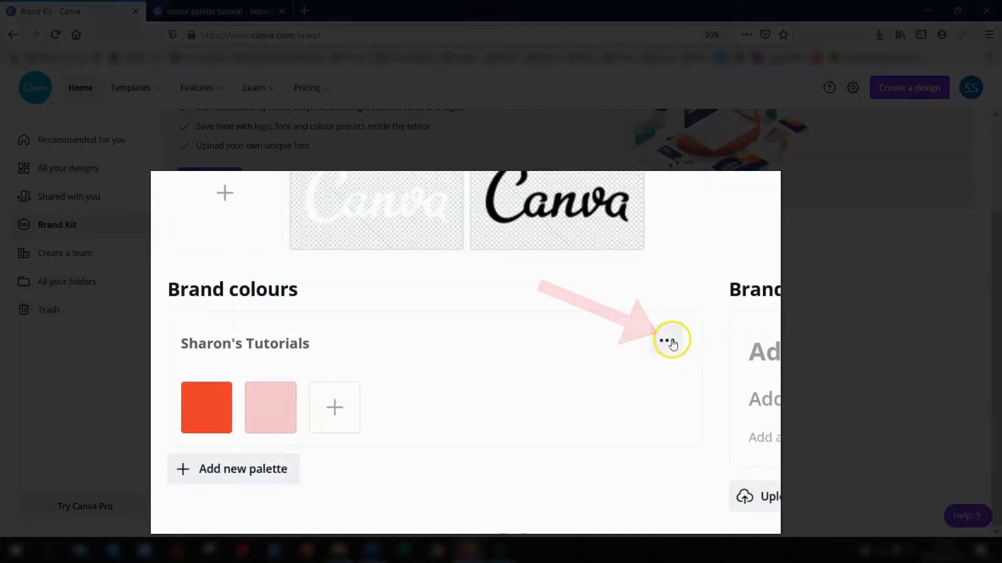
pyautogui.click(666, 339)
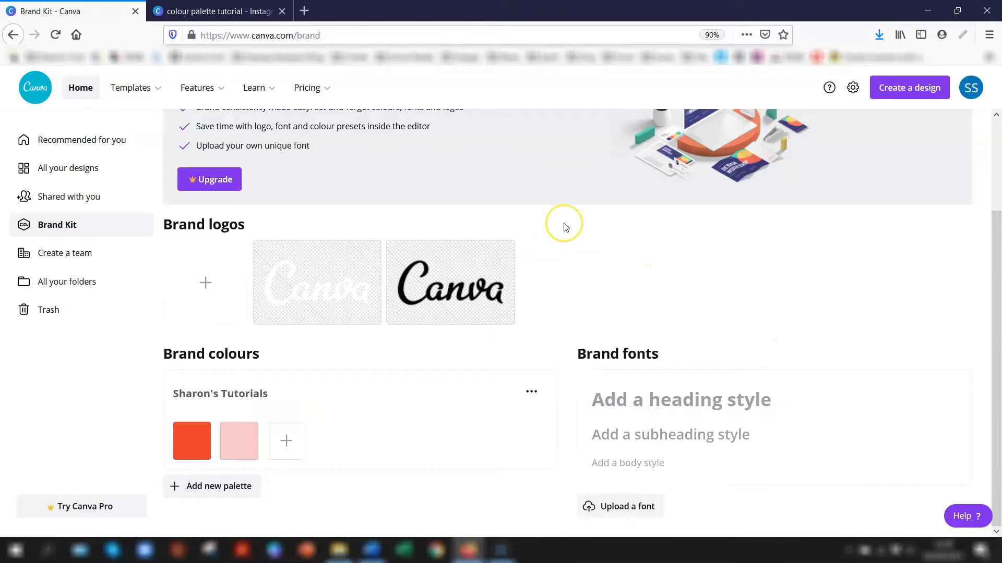
pyautogui.moveTo(565, 228)
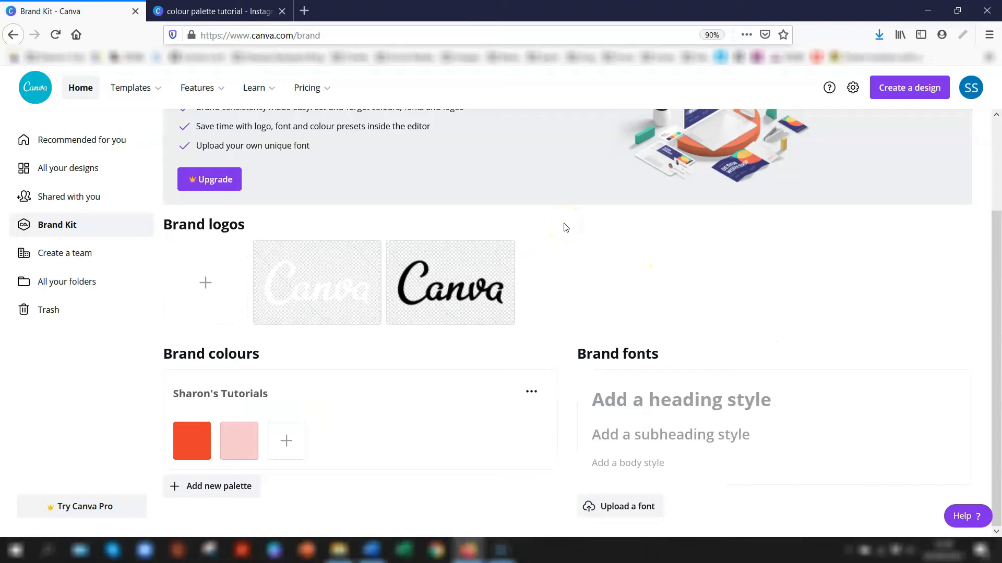
pyautogui.moveTo(535, 196)
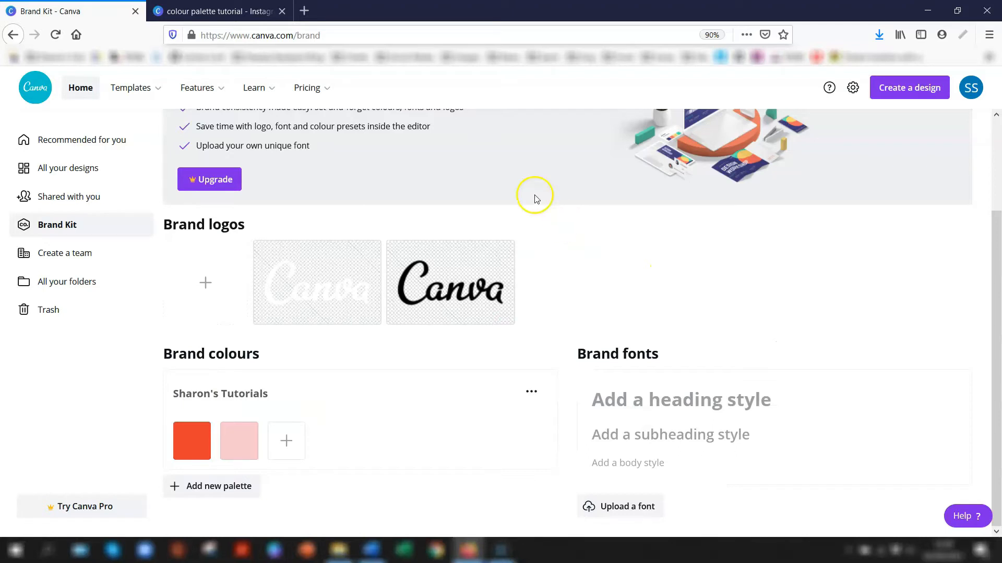
# Step: Add a 'Spring is here!' text box over the flower photo in the tutorial design
pyautogui.click(217, 11)
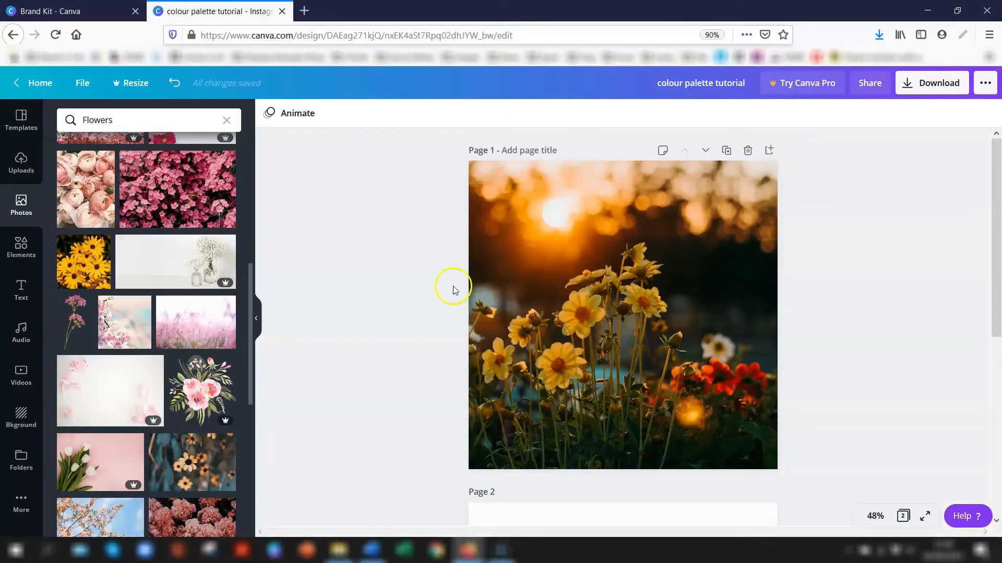
pyautogui.click(591, 335)
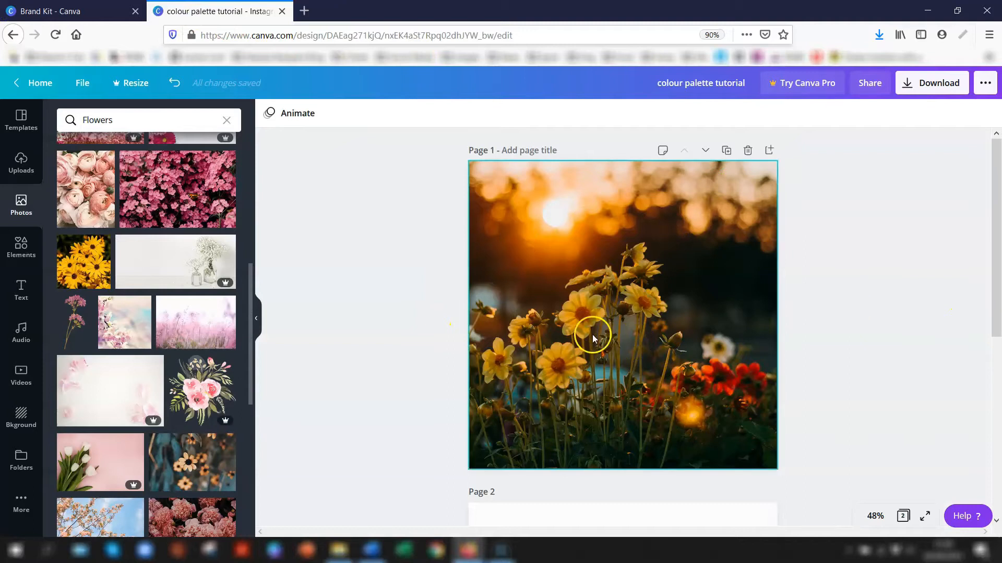
pyautogui.moveTo(658, 256)
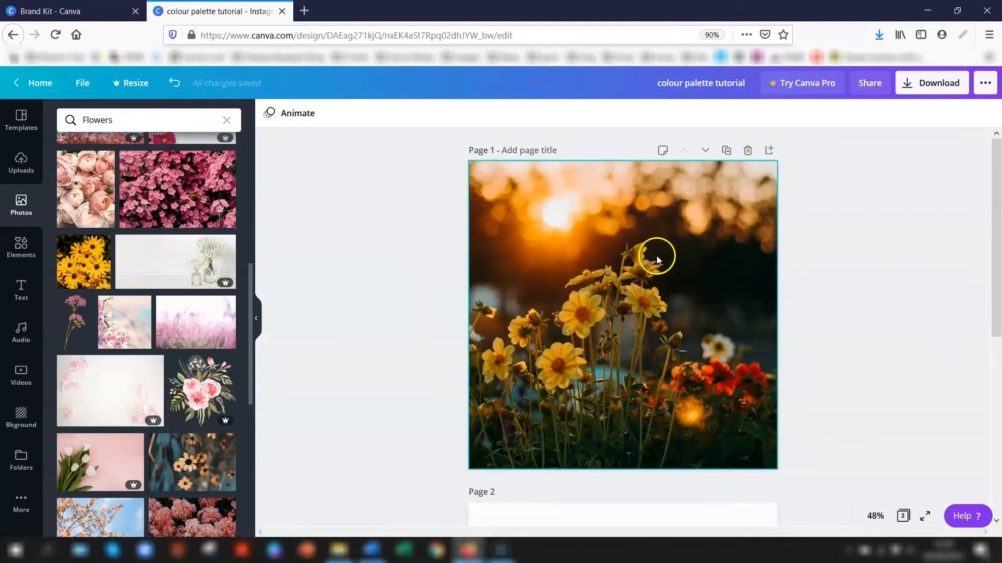
pyautogui.moveTo(644, 288)
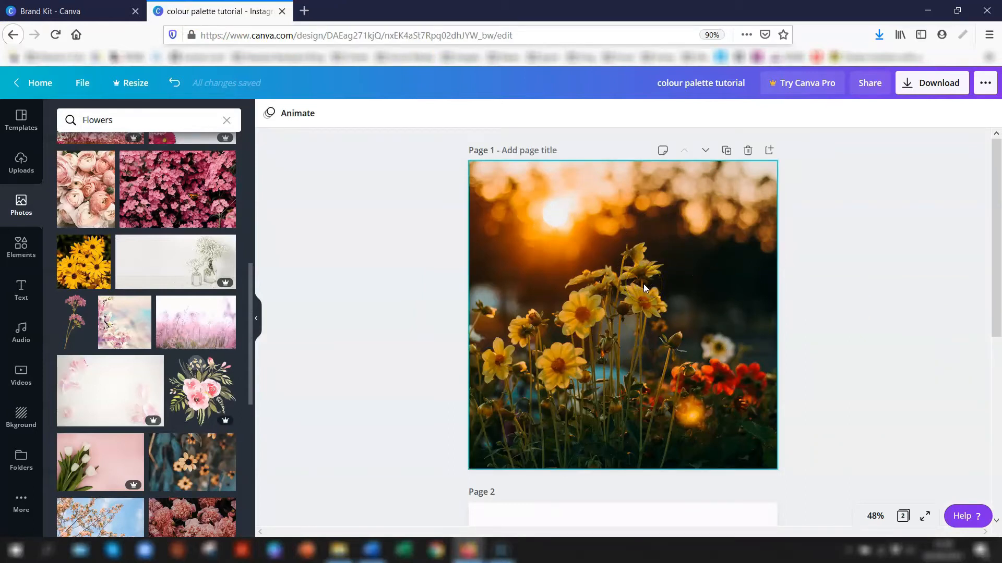
pyautogui.click(904, 355)
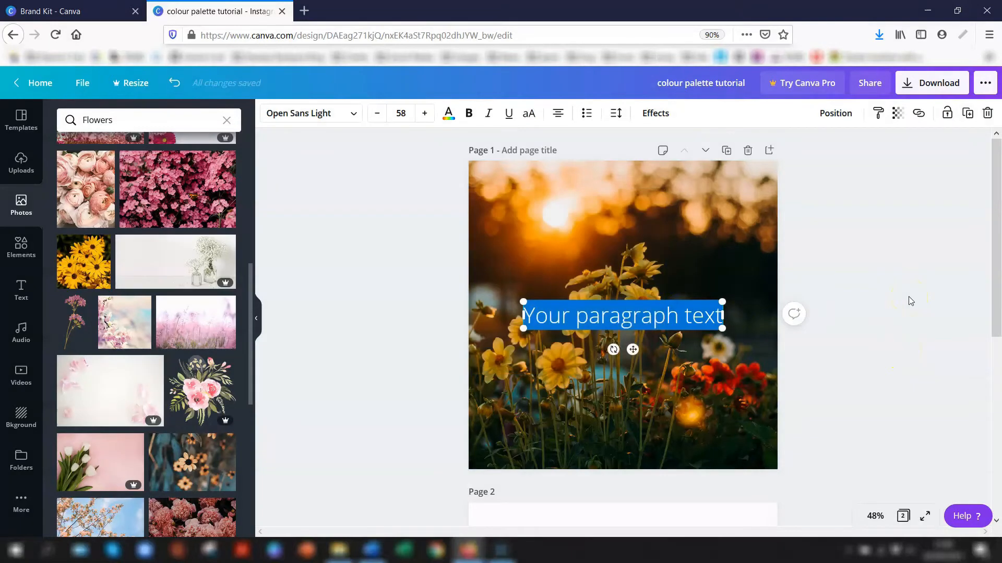
pyautogui.write('Spring is')
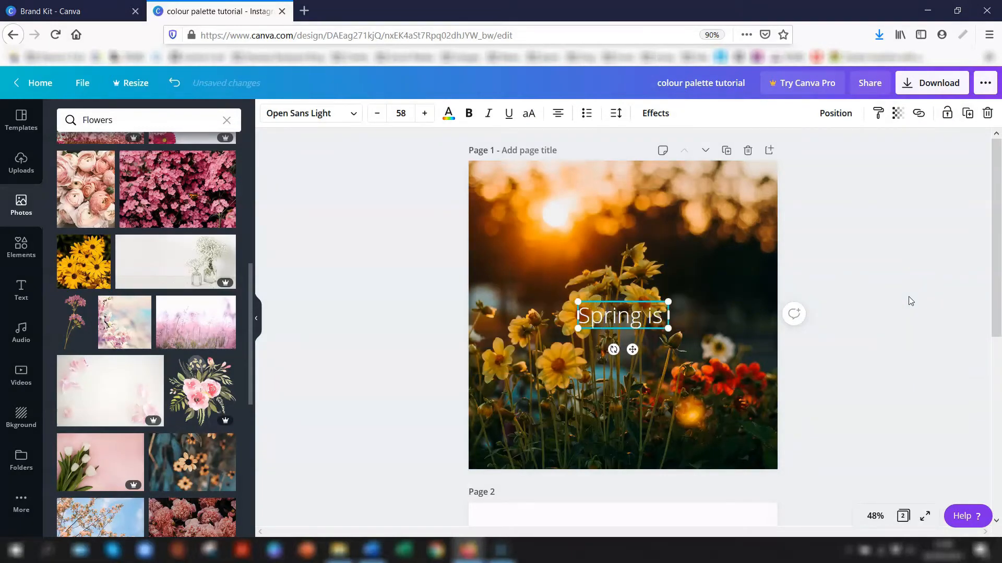
pyautogui.write('here!')
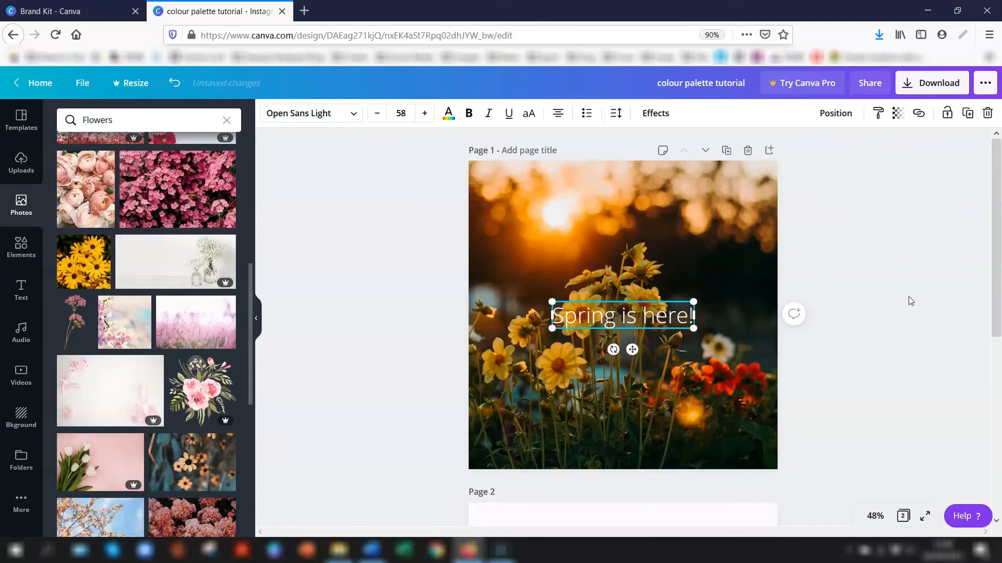
pyautogui.moveTo(894, 319)
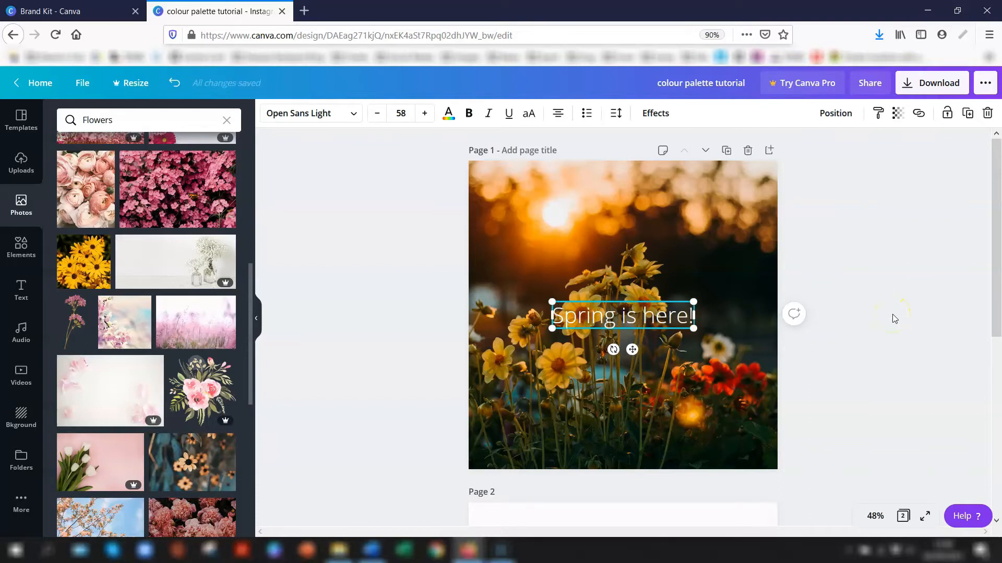
# Step: Make the headline brand-kit pink and bold, and slightly increase its font size
pyautogui.click(21, 121)
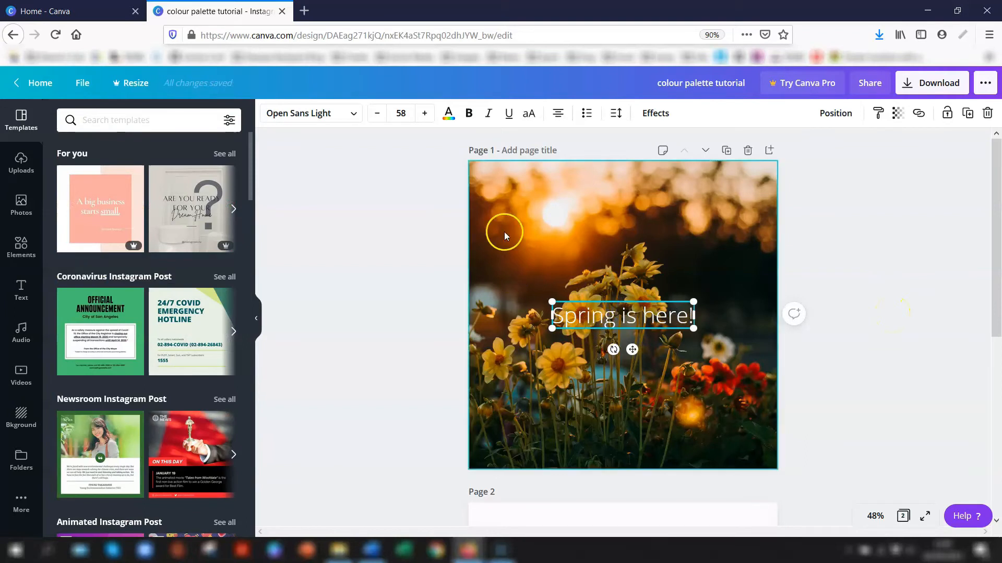
pyautogui.moveTo(448, 113)
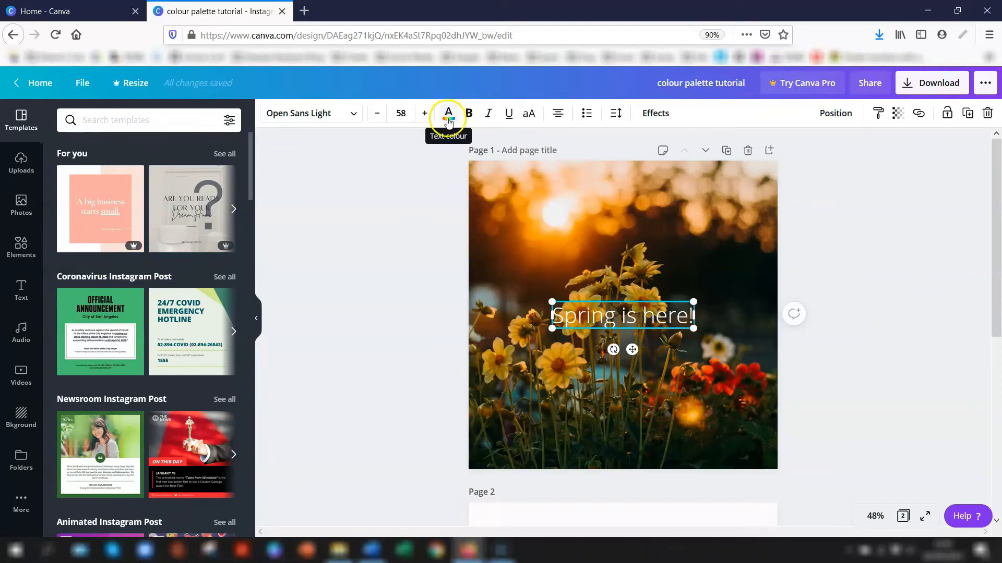
pyautogui.moveTo(586, 324)
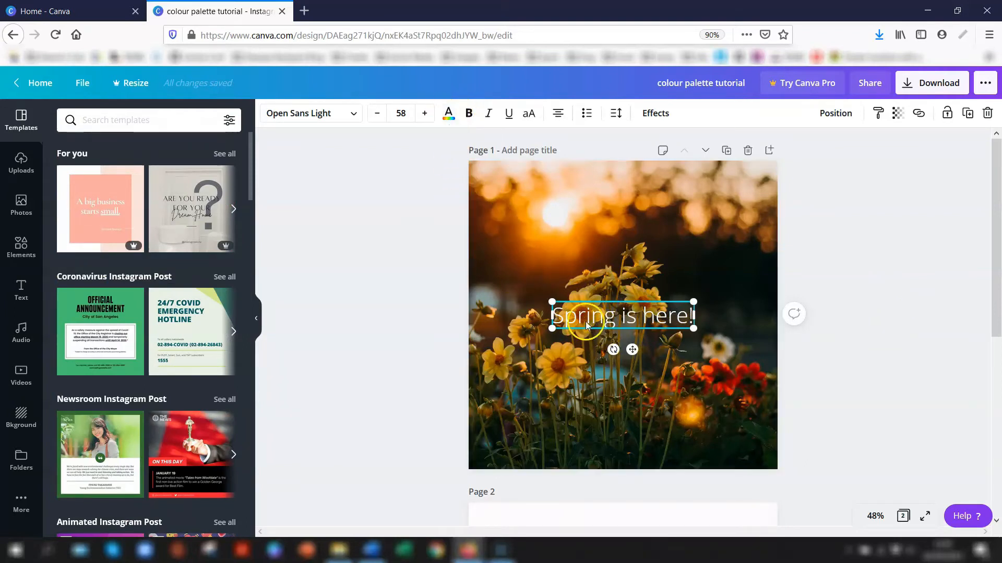
pyautogui.click(448, 113)
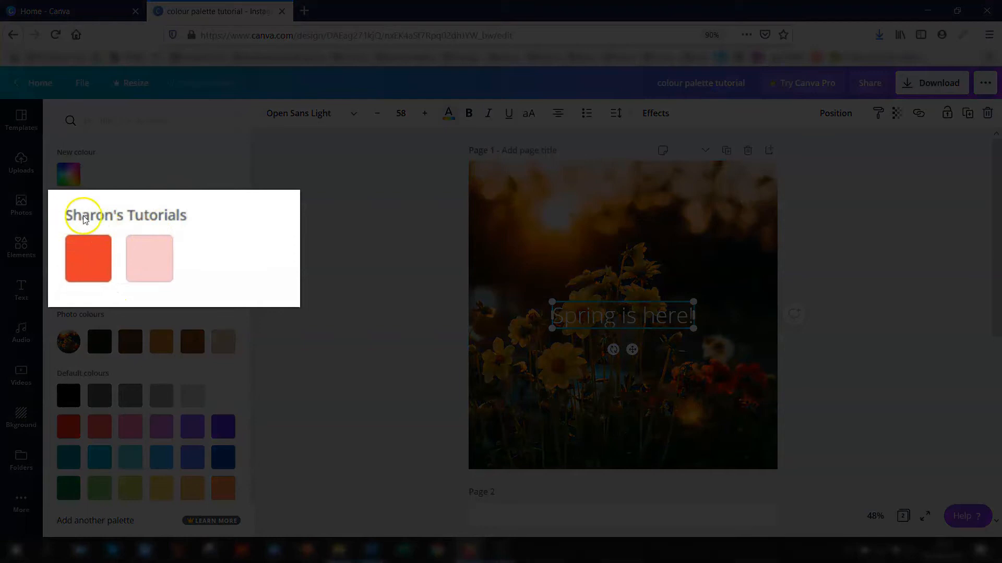
pyautogui.moveTo(63, 267)
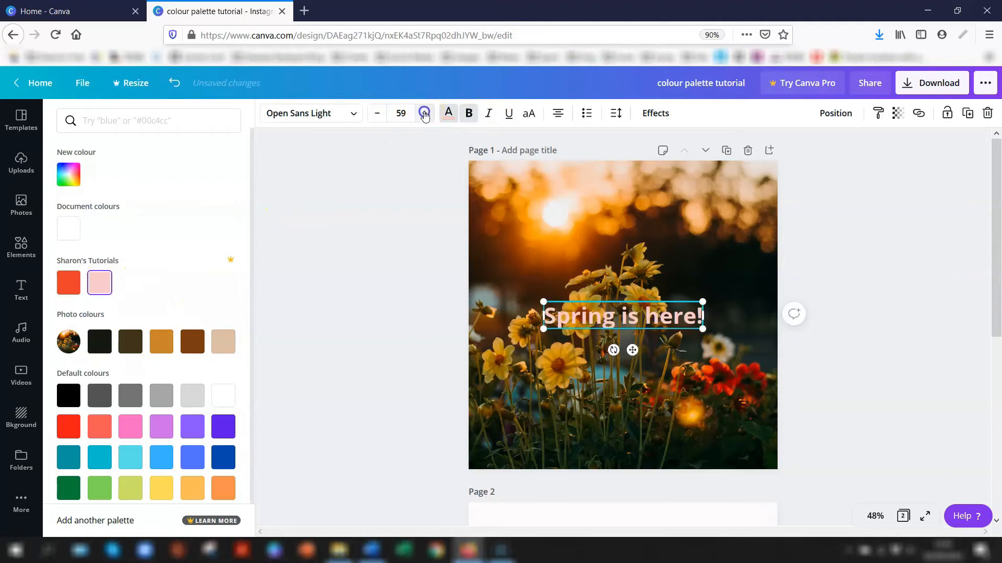
pyautogui.click(424, 113)
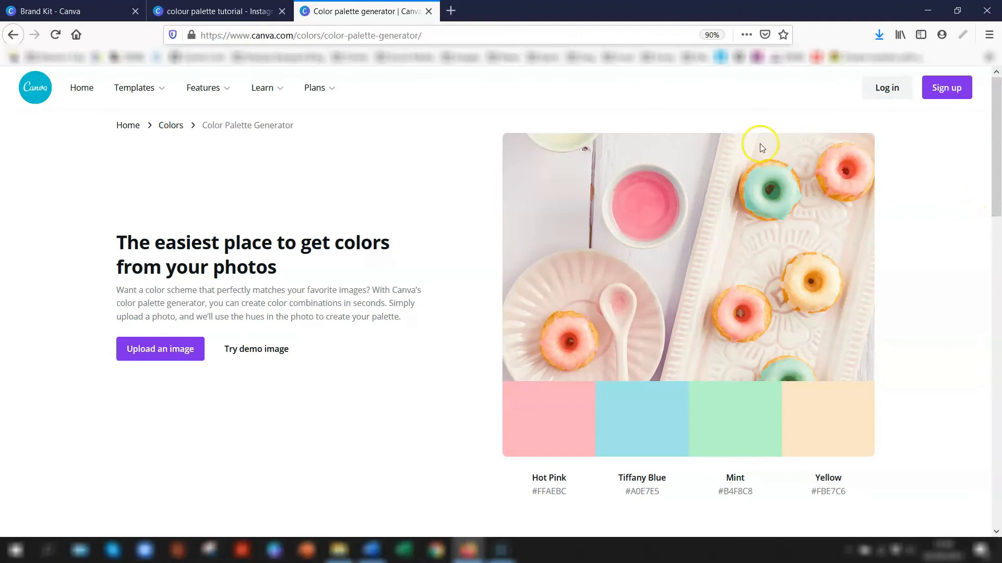
pyautogui.moveTo(290, 405)
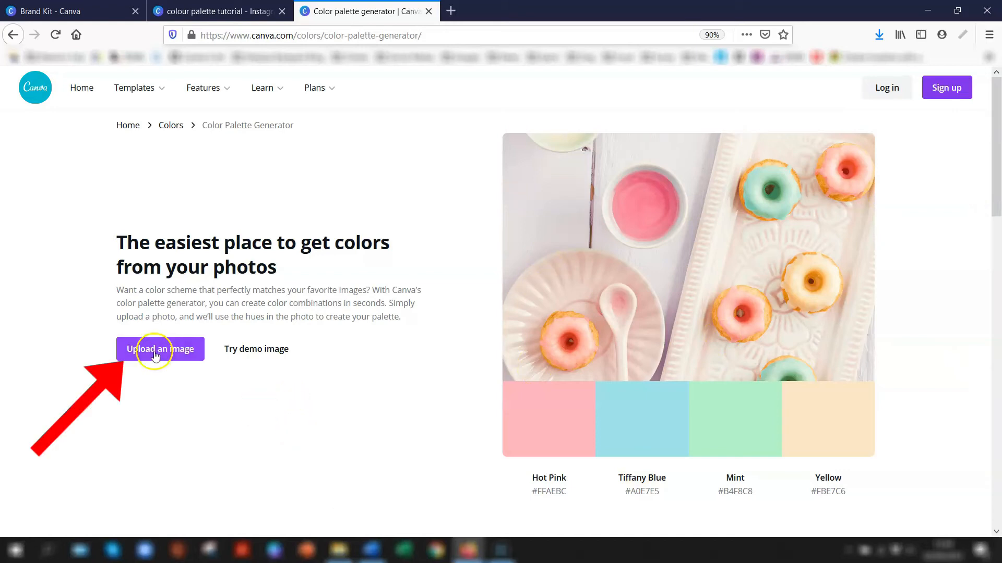
# Step: Upload the pink grassland photo to extract its four-colour palette, Melanie to Kokoda
pyautogui.click(160, 349)
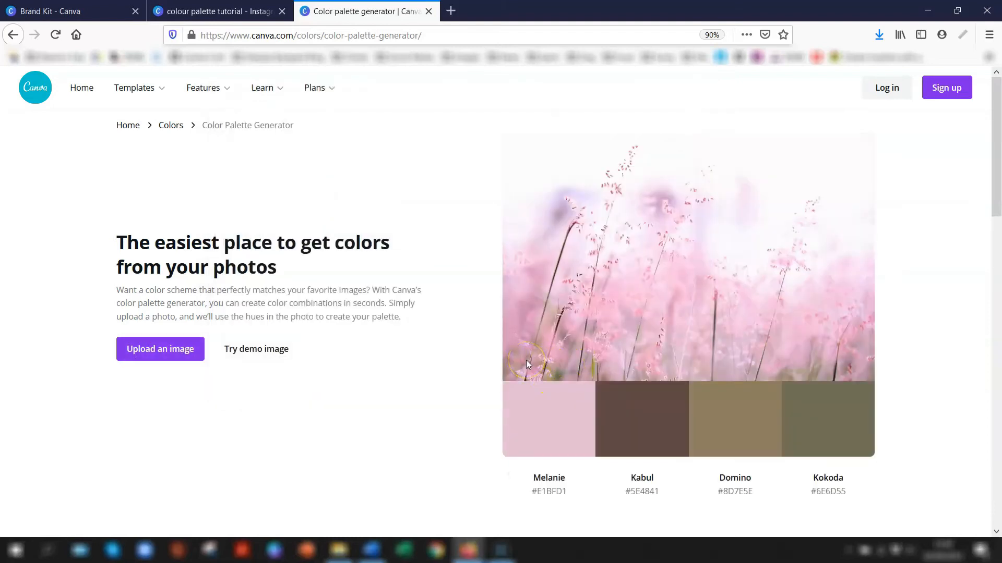
pyautogui.moveTo(625, 274)
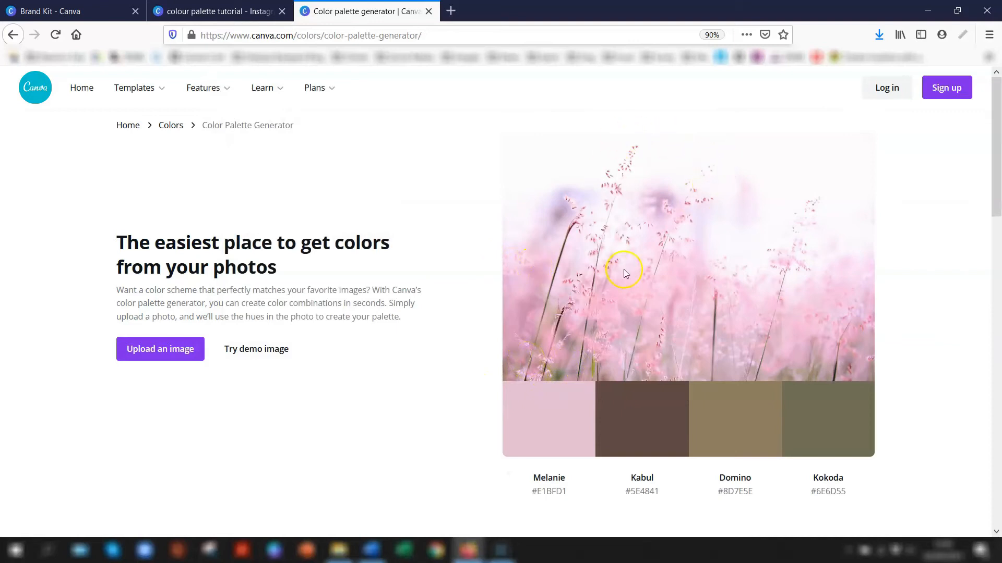
pyautogui.moveTo(704, 446)
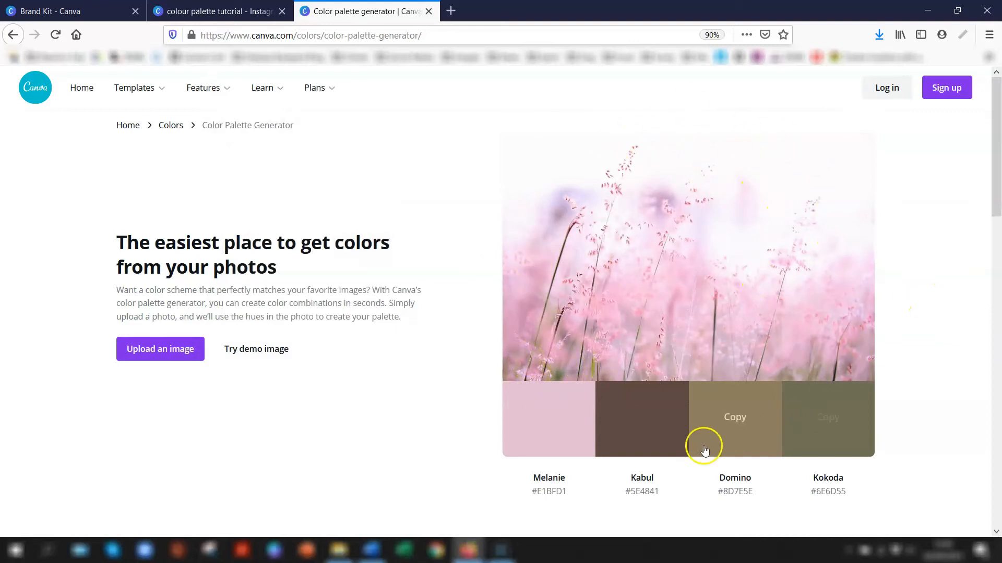
pyautogui.moveTo(616, 438)
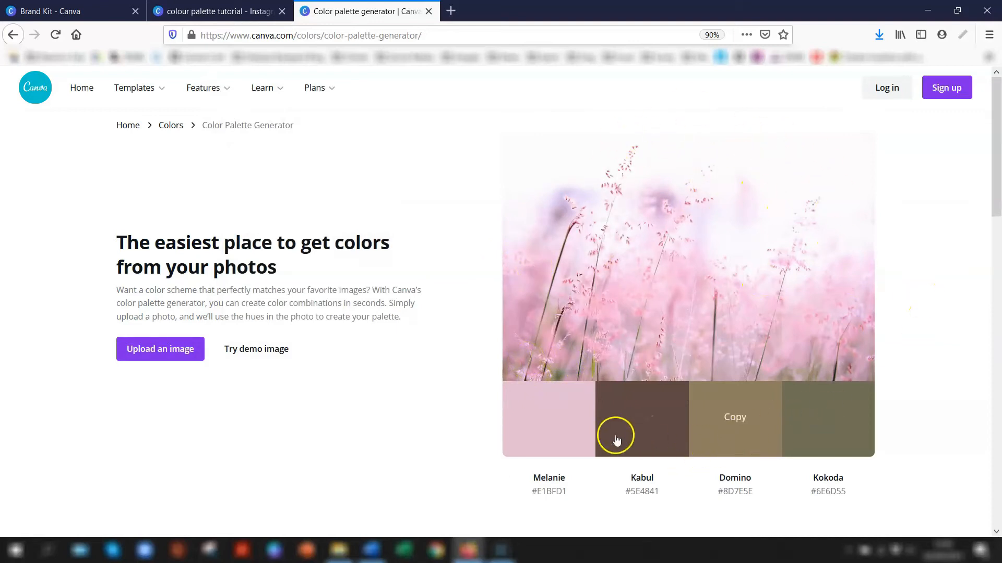
pyautogui.moveTo(821, 401)
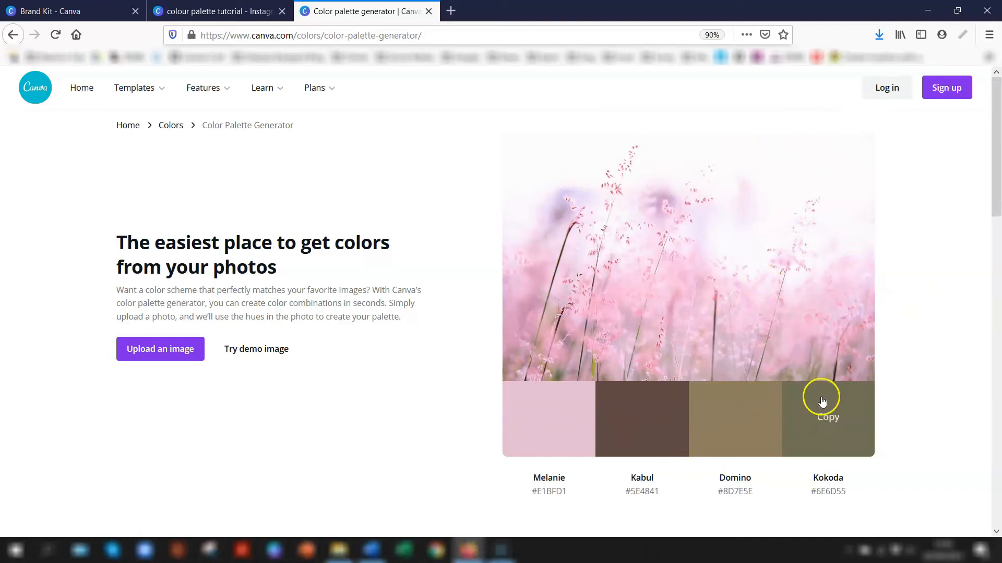
pyautogui.moveTo(554, 232)
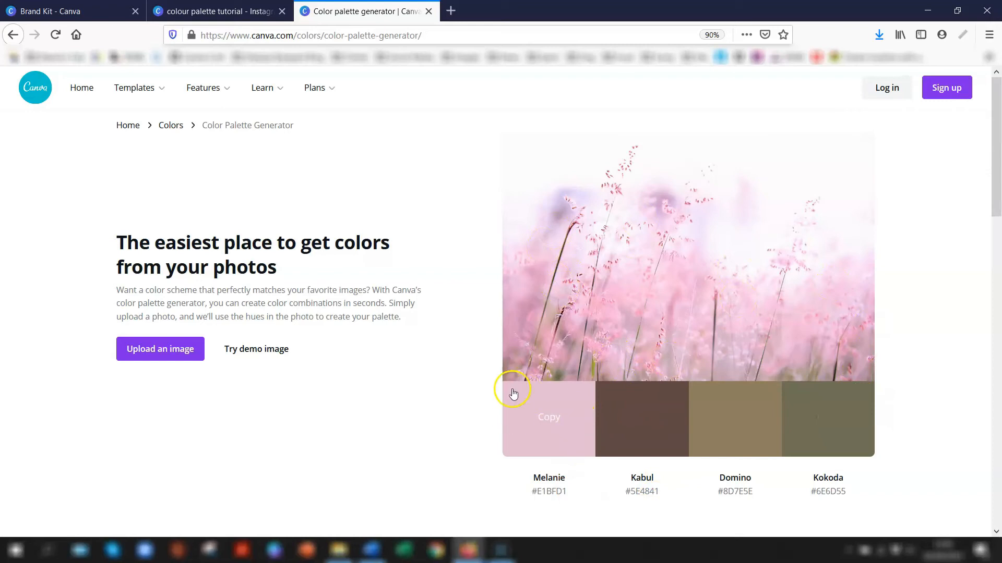
pyautogui.moveTo(561, 274)
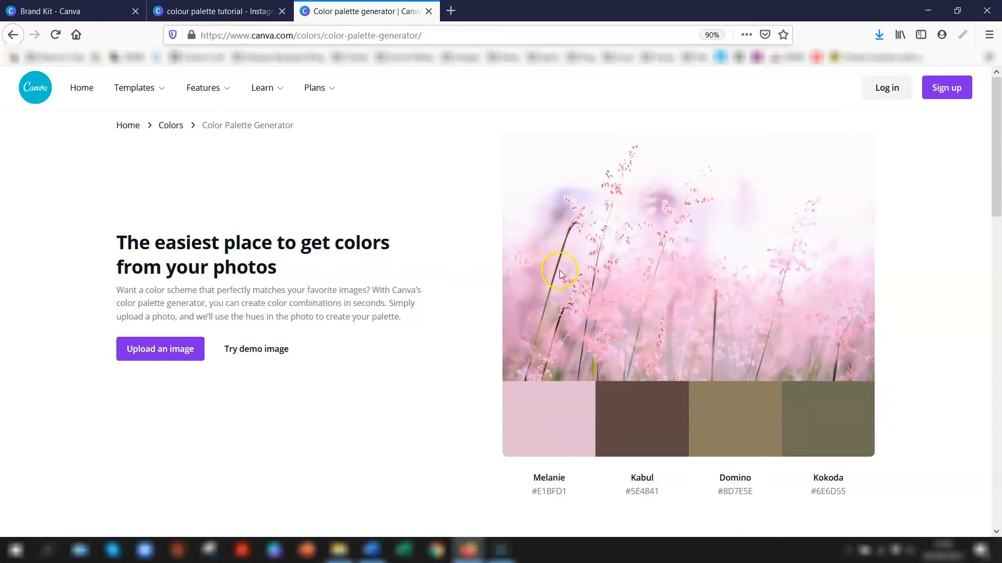
pyautogui.moveTo(987, 457)
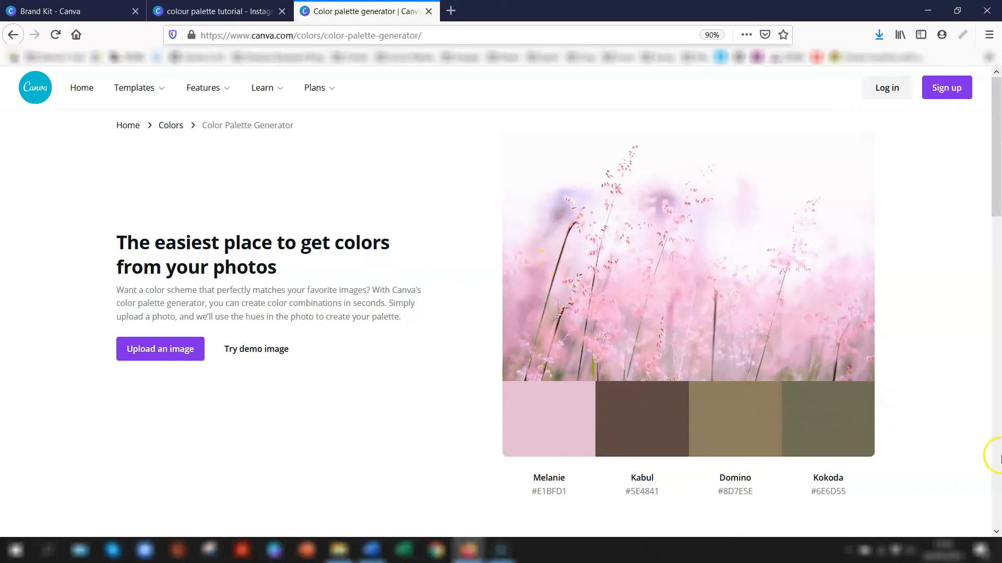
pyautogui.moveTo(969, 473)
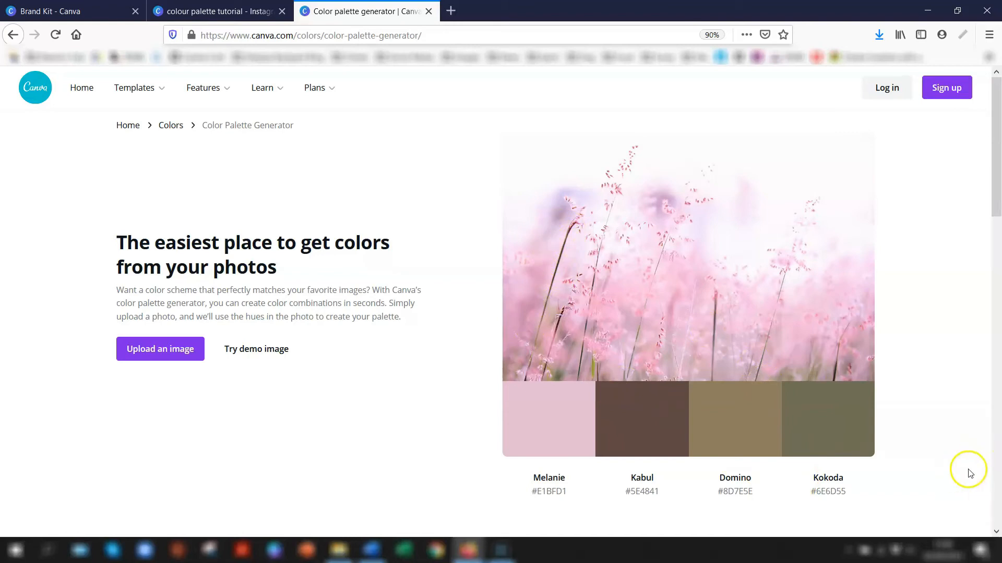
pyautogui.moveTo(912, 237)
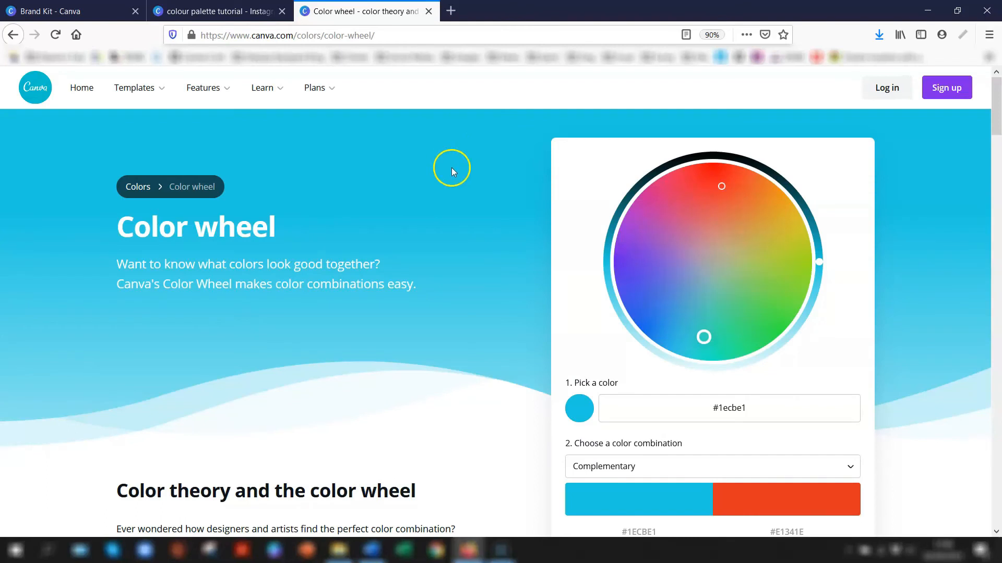
# Step: Keep the colour wheel's Complementary pair #1ECBE1 and #E1341E, then return to the design
pyautogui.scroll(-3)
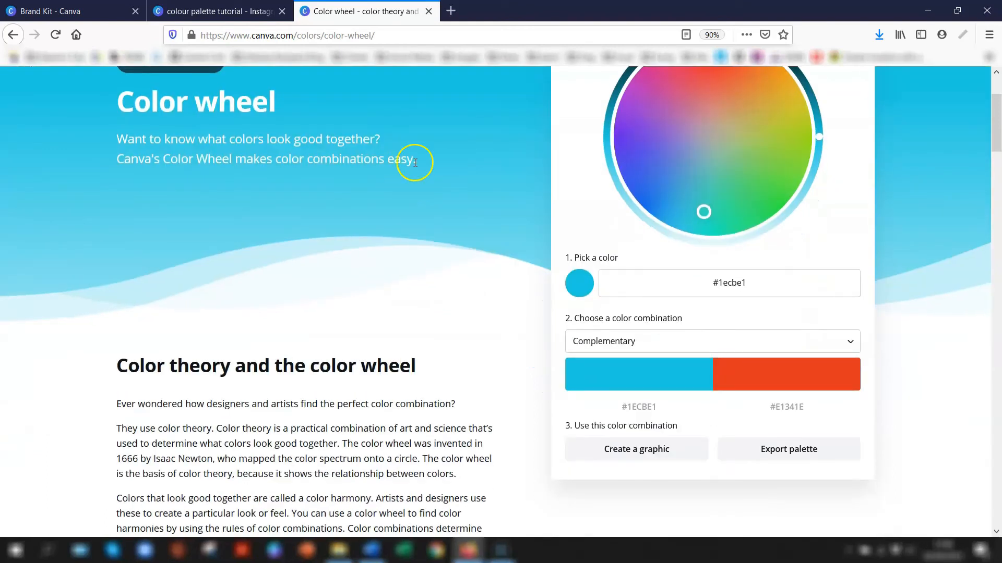
pyautogui.moveTo(415, 162)
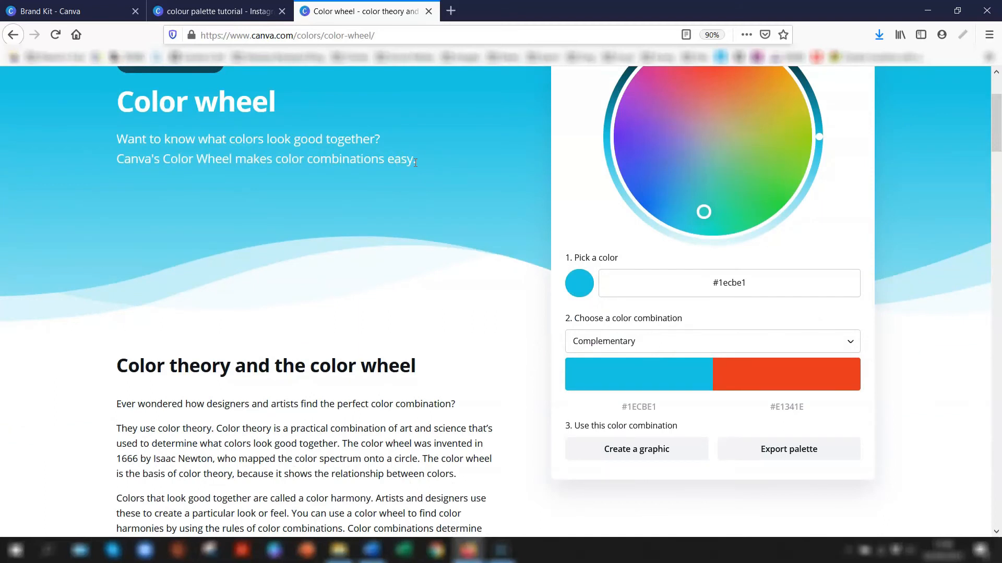
pyautogui.moveTo(597, 318)
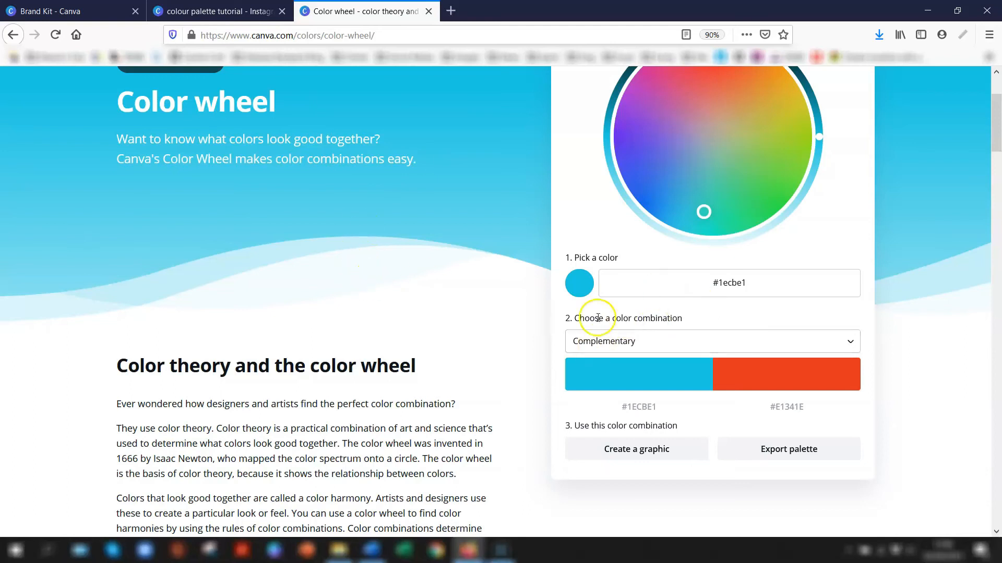
pyautogui.click(711, 341)
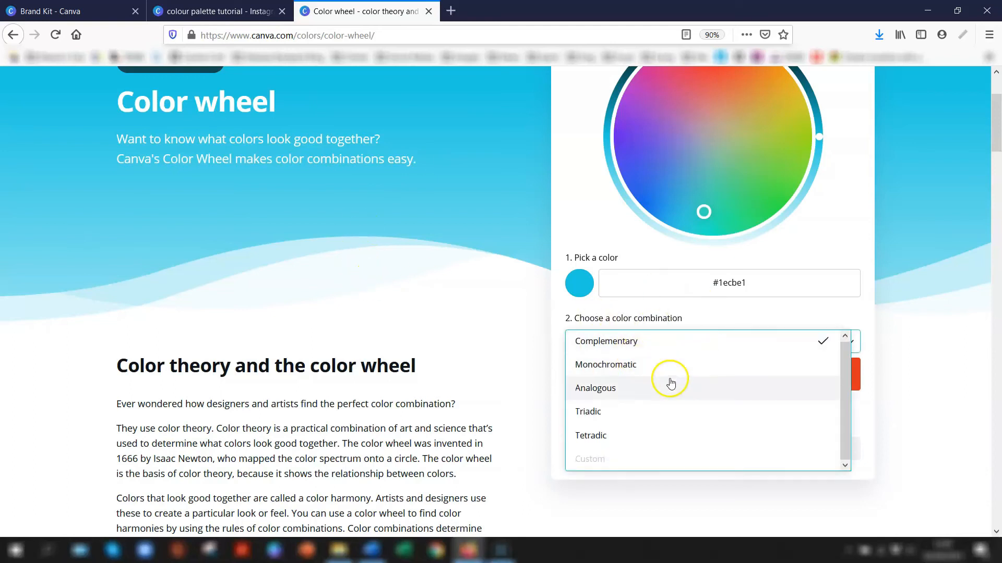
pyautogui.moveTo(567, 254)
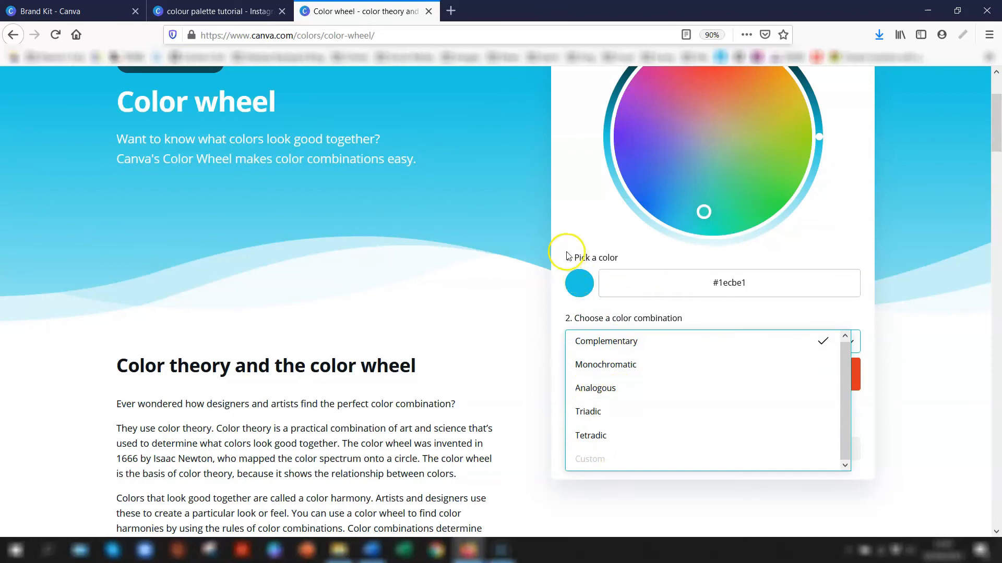
pyautogui.click(605, 340)
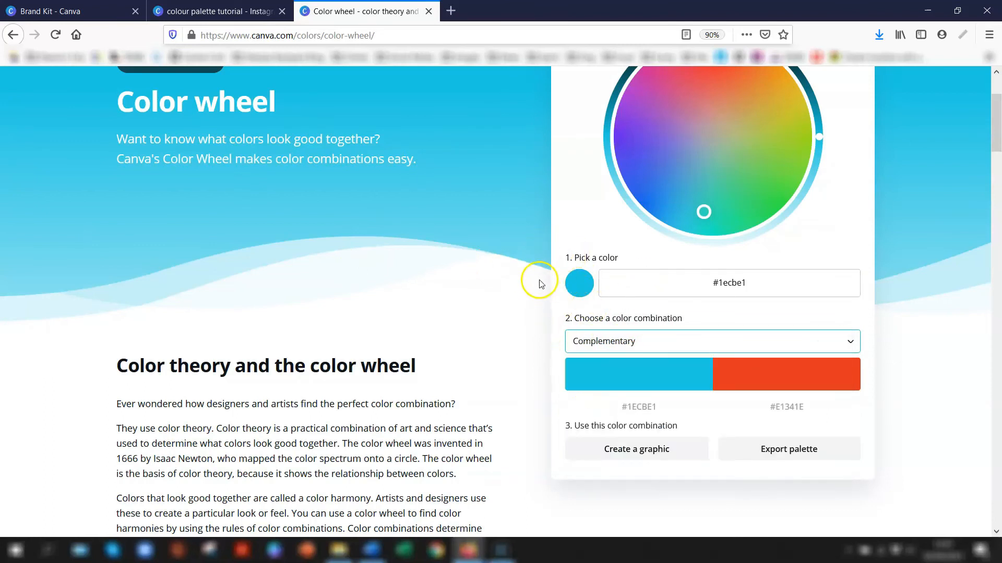
pyautogui.moveTo(788, 449)
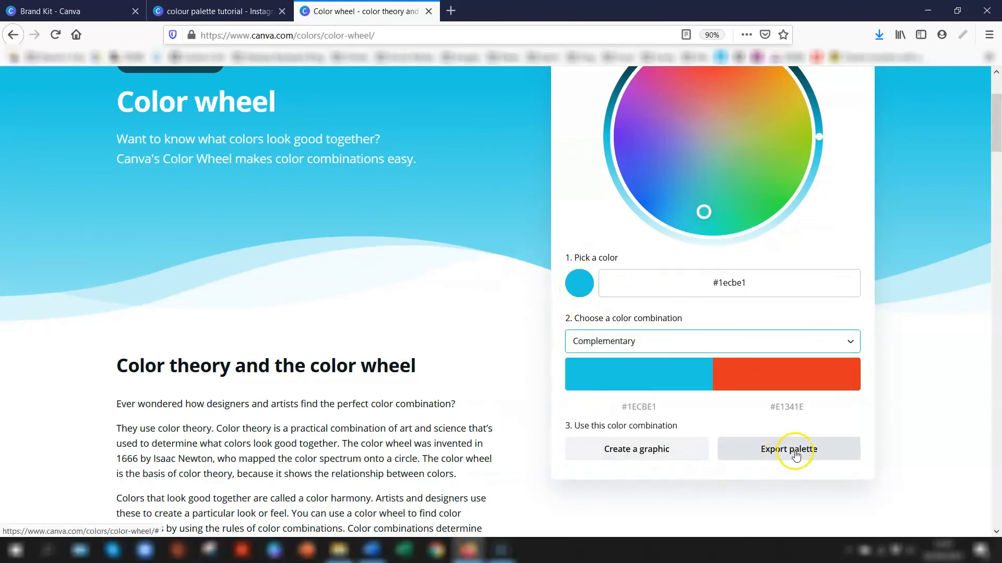
pyautogui.moveTo(976, 407)
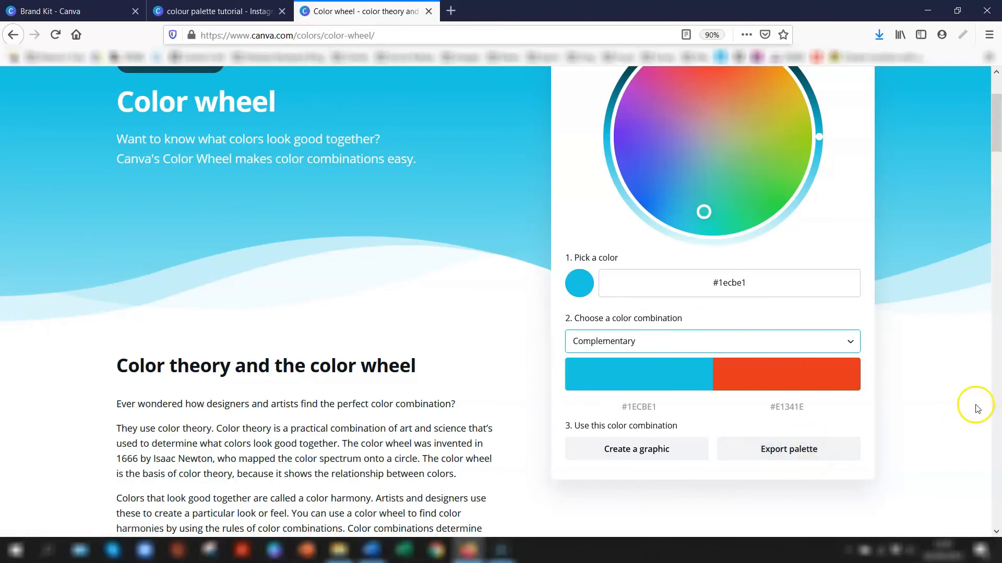
pyautogui.scroll(3)
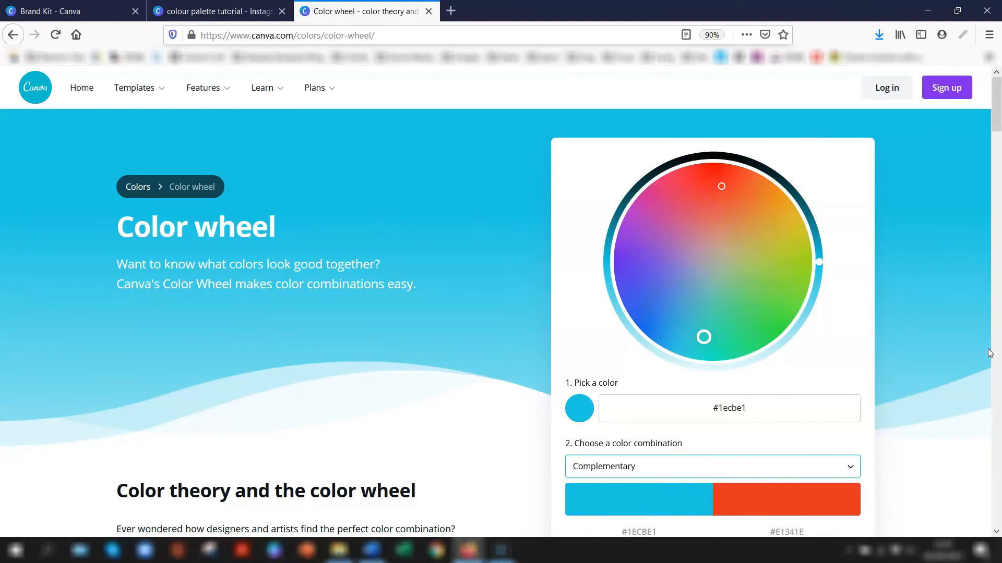
pyautogui.moveTo(718, 248)
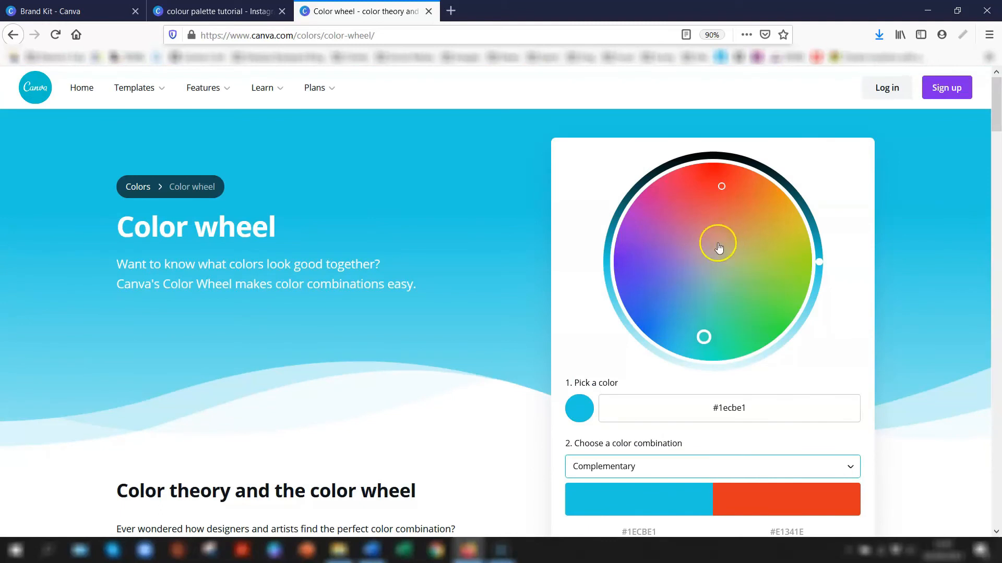
pyautogui.click(220, 11)
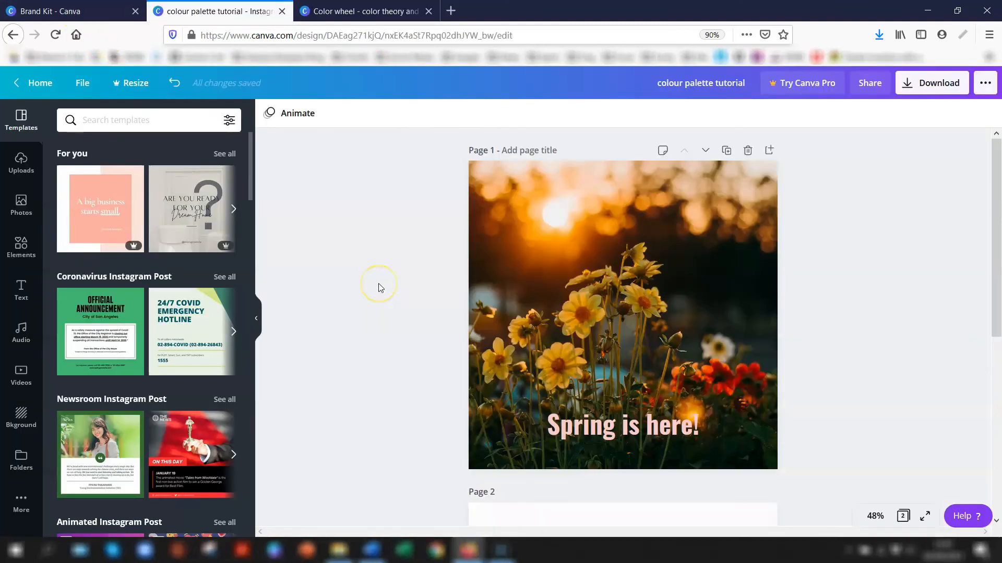
pyautogui.moveTo(378, 287)
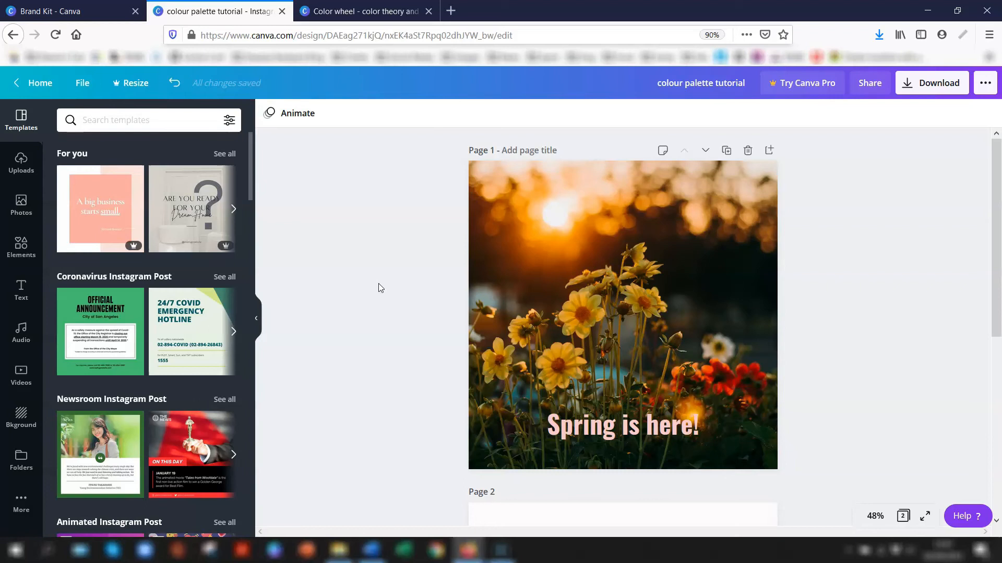
# Step: Select the flower page and open Styles from More to browse font and colour combinations
pyautogui.click(675, 279)
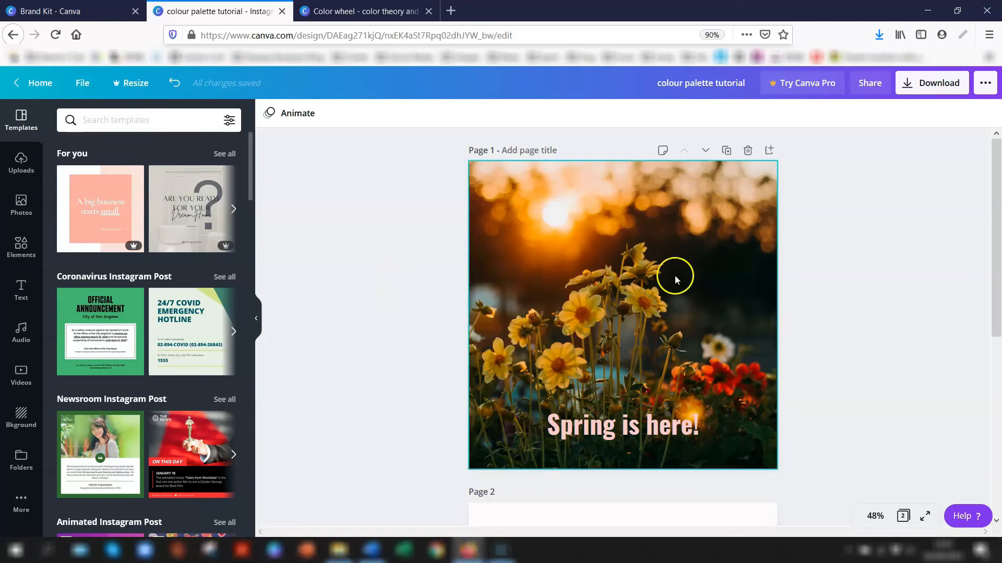
pyautogui.moveTo(599, 287)
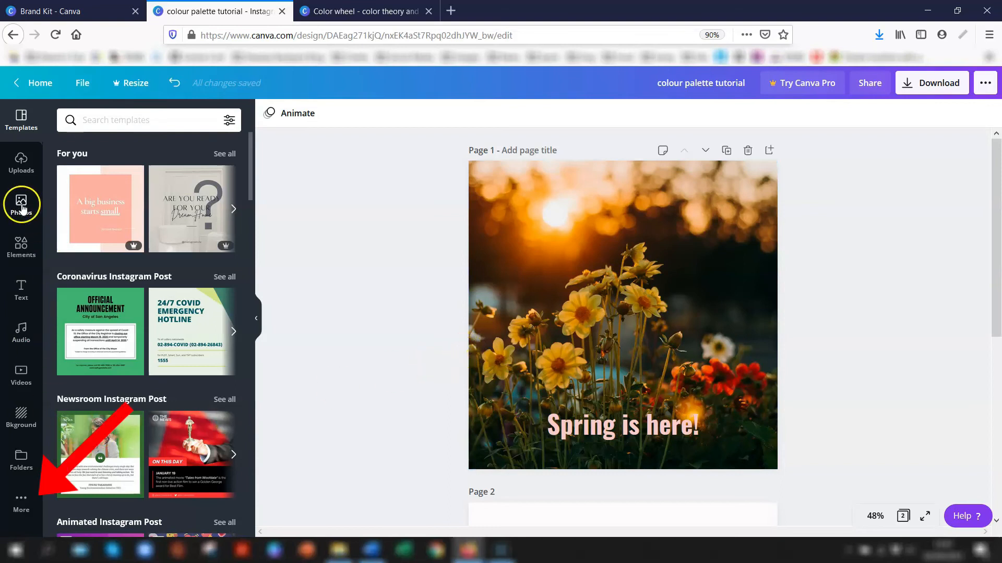
pyautogui.moveTo(20, 503)
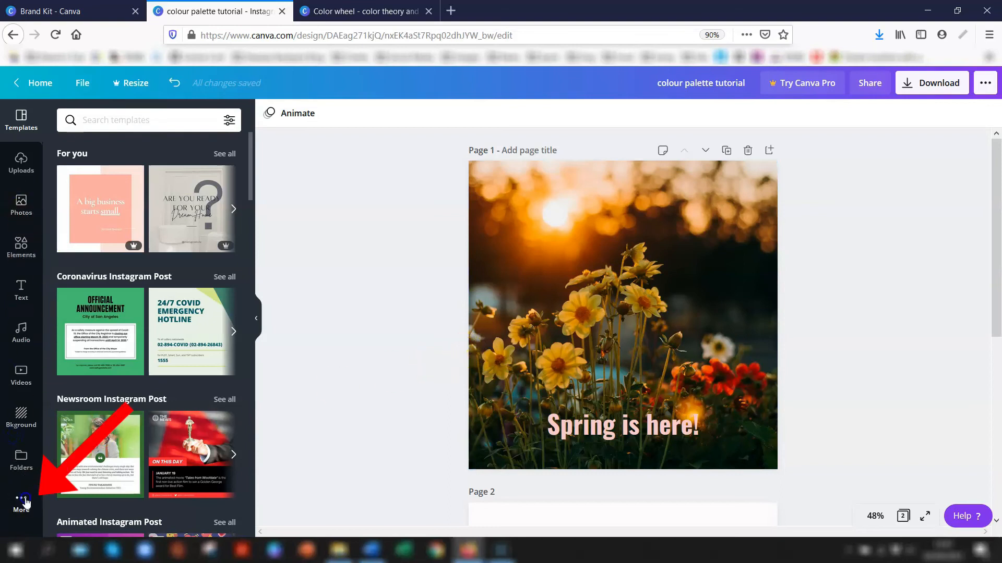
pyautogui.click(21, 504)
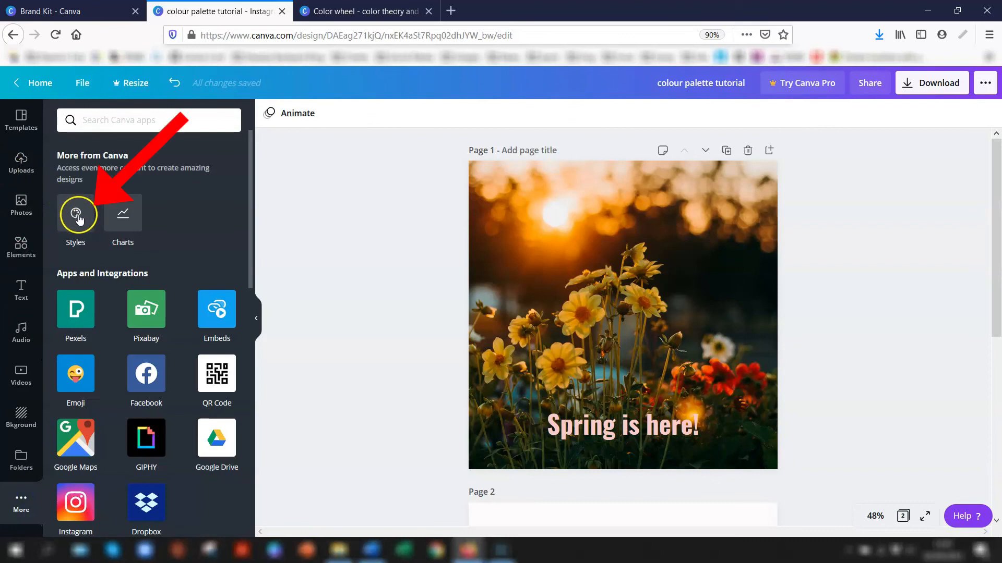
pyautogui.click(75, 214)
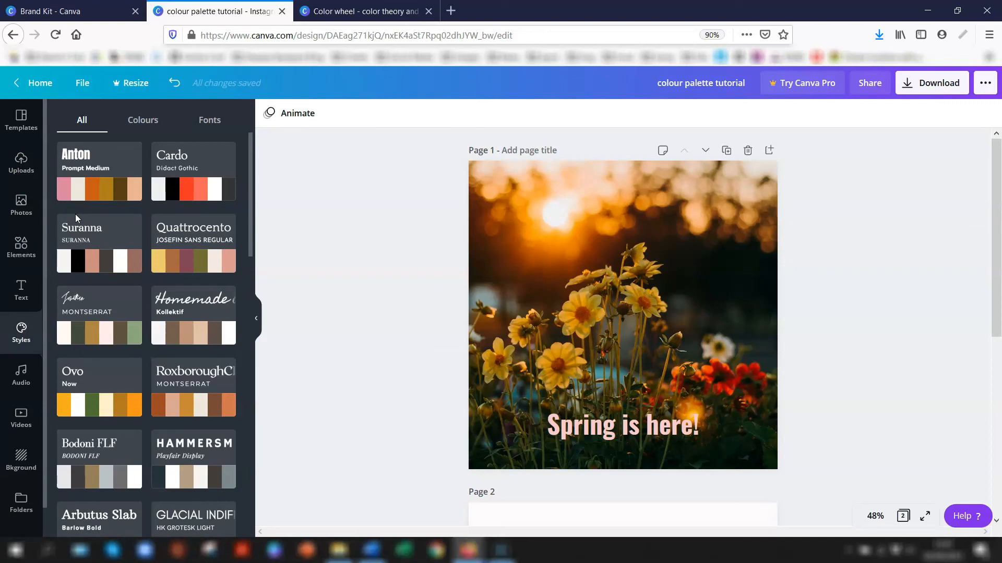
# Step: Filter Styles to colour palettes, select the headline, and apply Modern Ventures
pyautogui.click(142, 120)
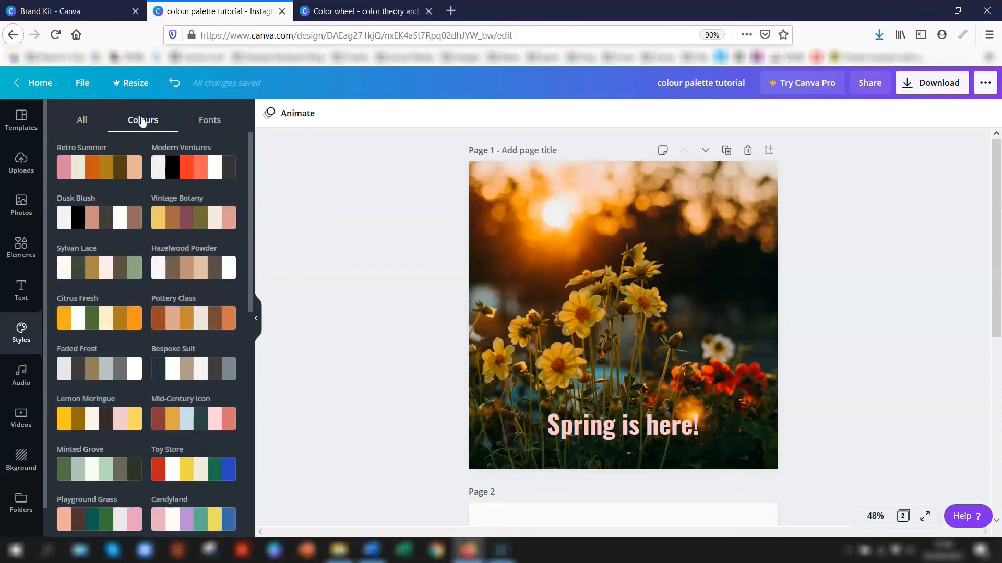
pyautogui.click(623, 426)
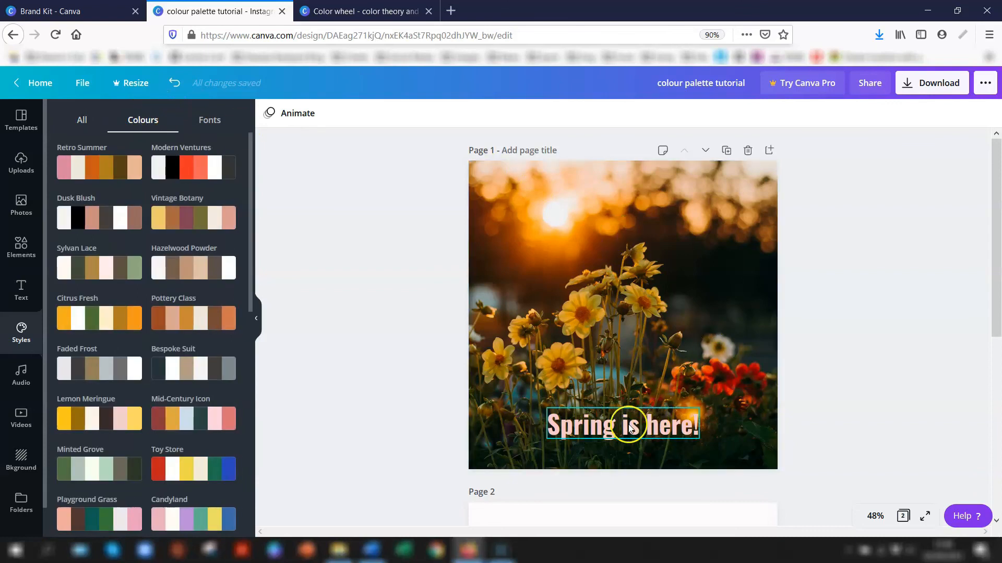
pyautogui.click(621, 425)
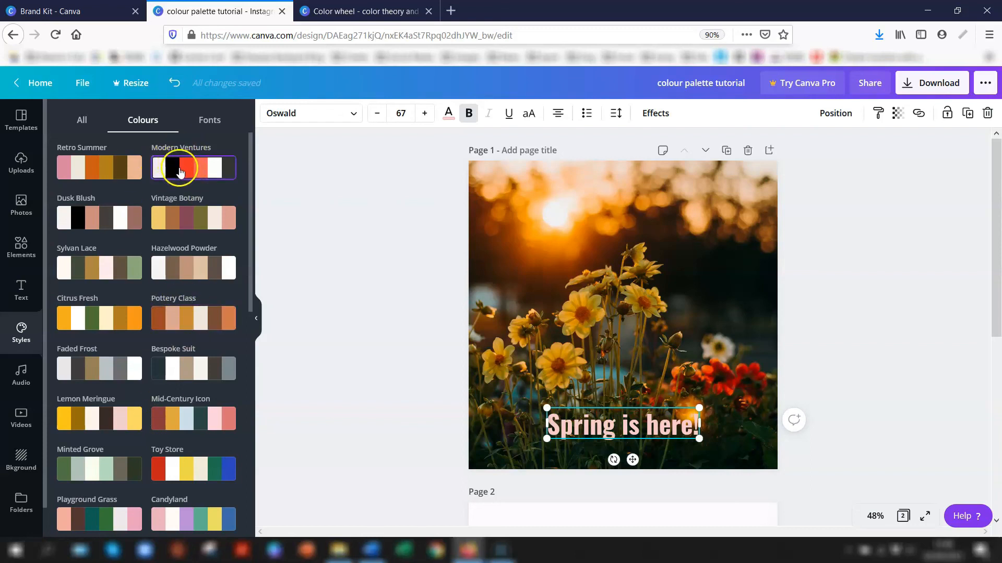
pyautogui.click(193, 167)
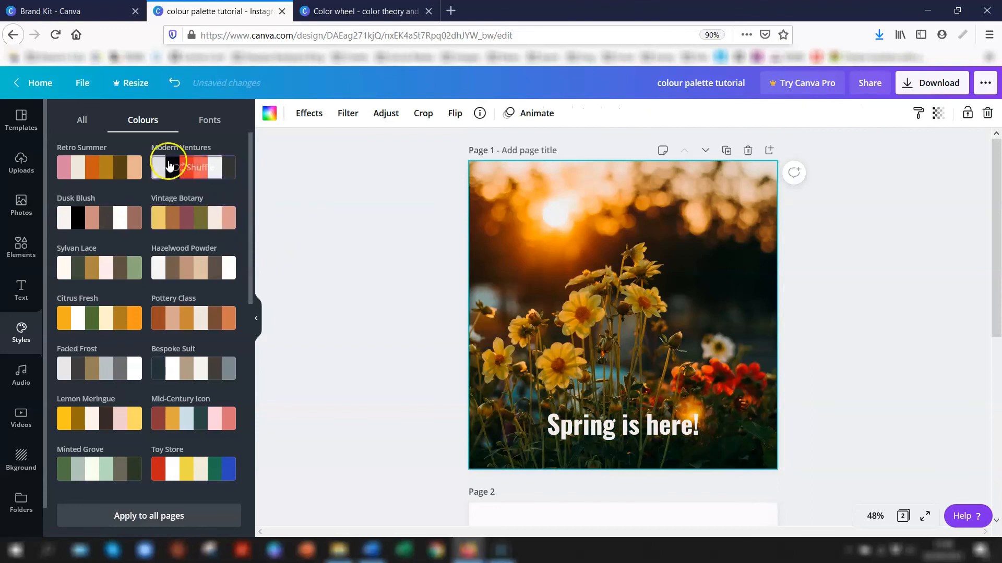
# Step: Shuffle the Modern Ventures colours repeatedly until the headline turns coral
pyautogui.click(193, 167)
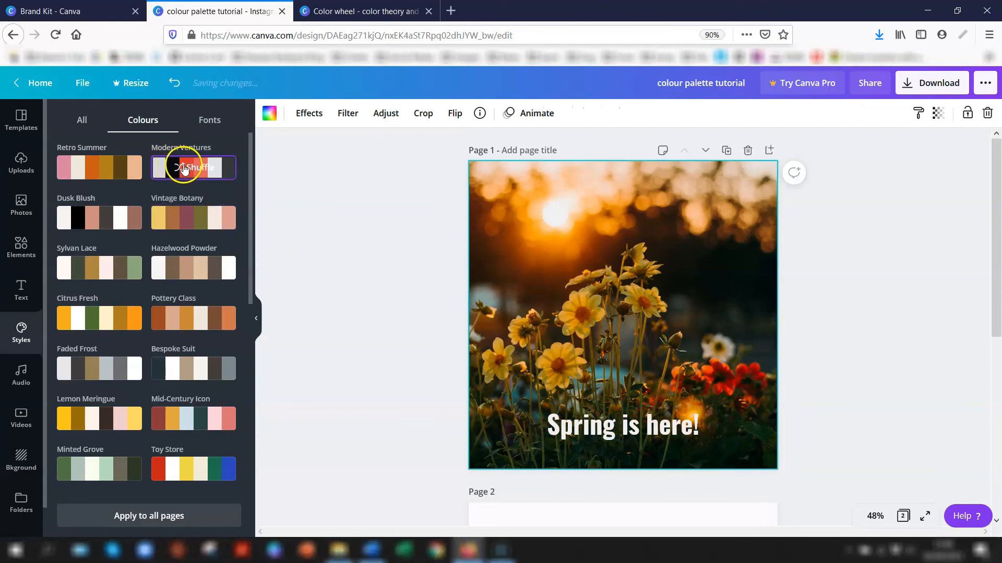
pyautogui.click(193, 167)
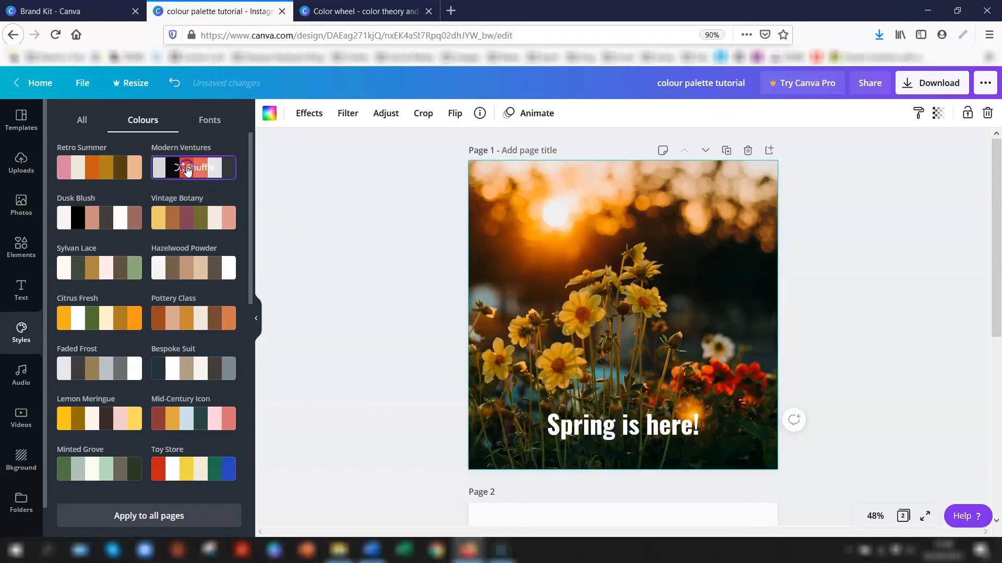
pyautogui.click(193, 168)
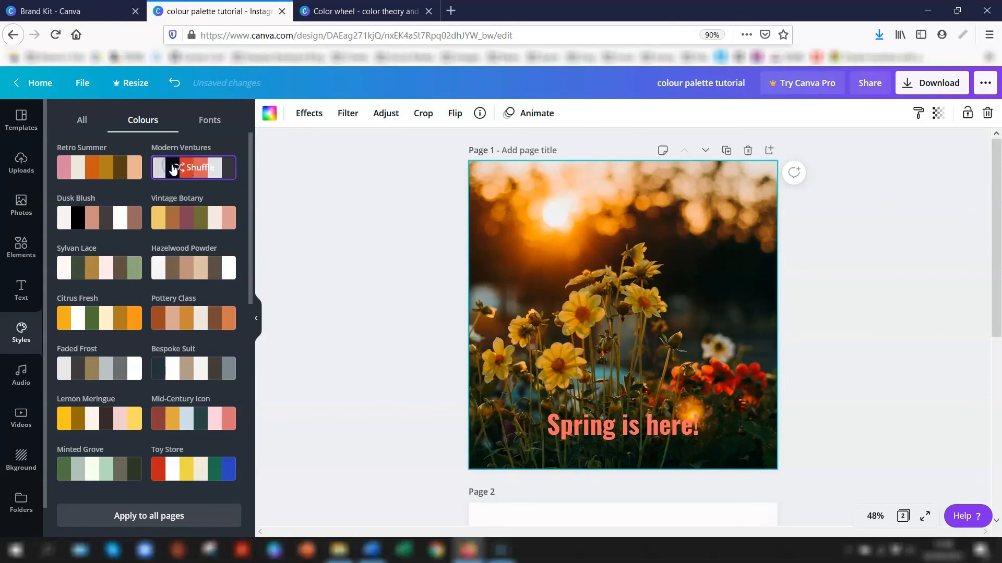
pyautogui.click(193, 168)
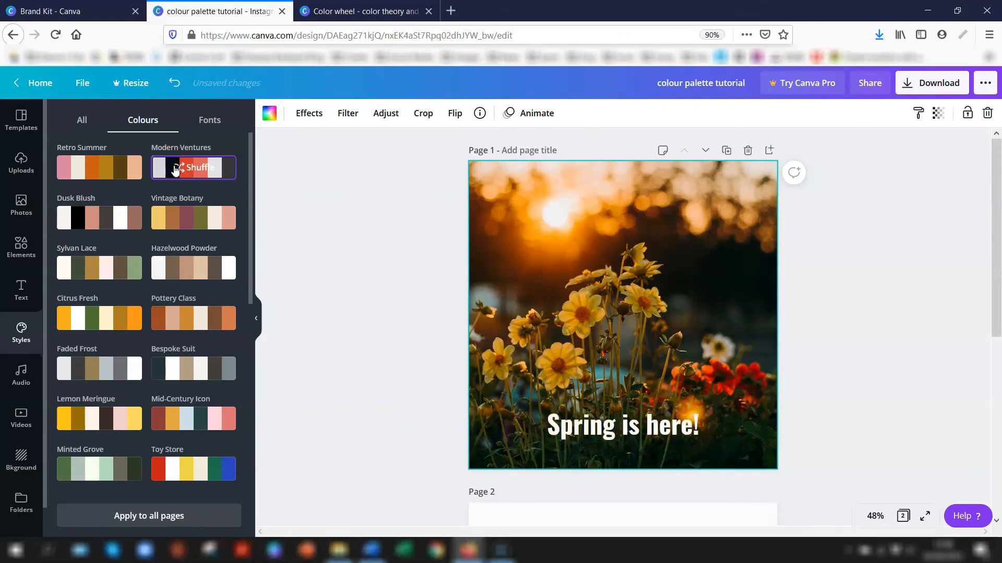
pyautogui.click(201, 167)
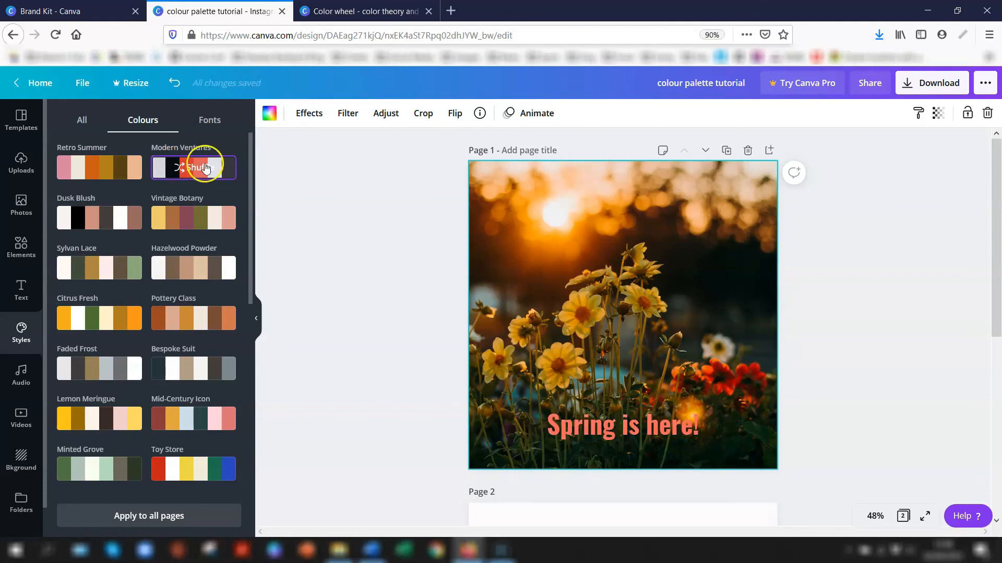